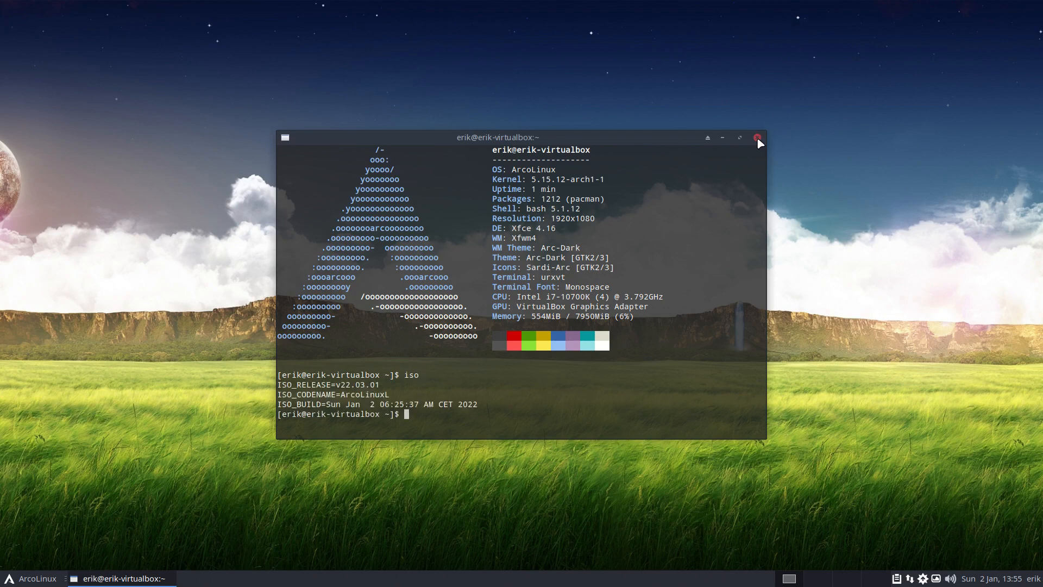
Run inxi -F in the terminal to list system info with PulseAudio as the sound server
{"action": "type", "text": "u"}
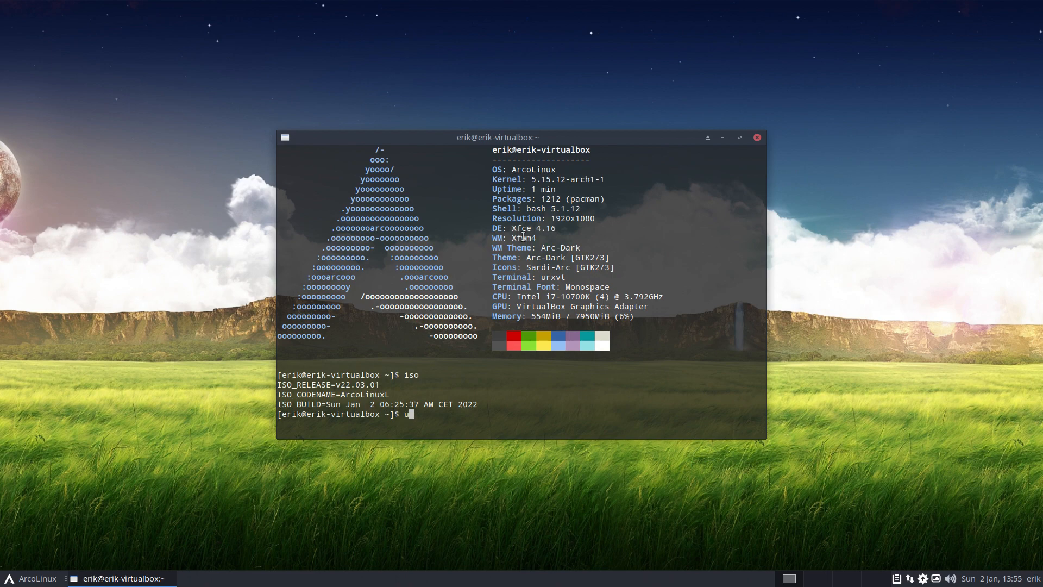
{"action": "type", "text": "inxi"}
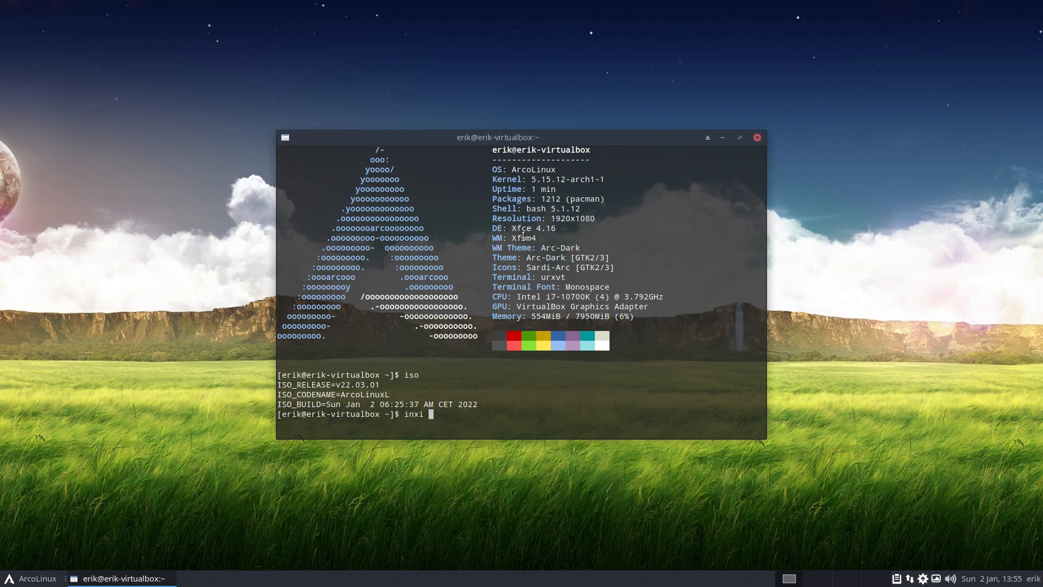
{"action": "key", "text": "Return"}
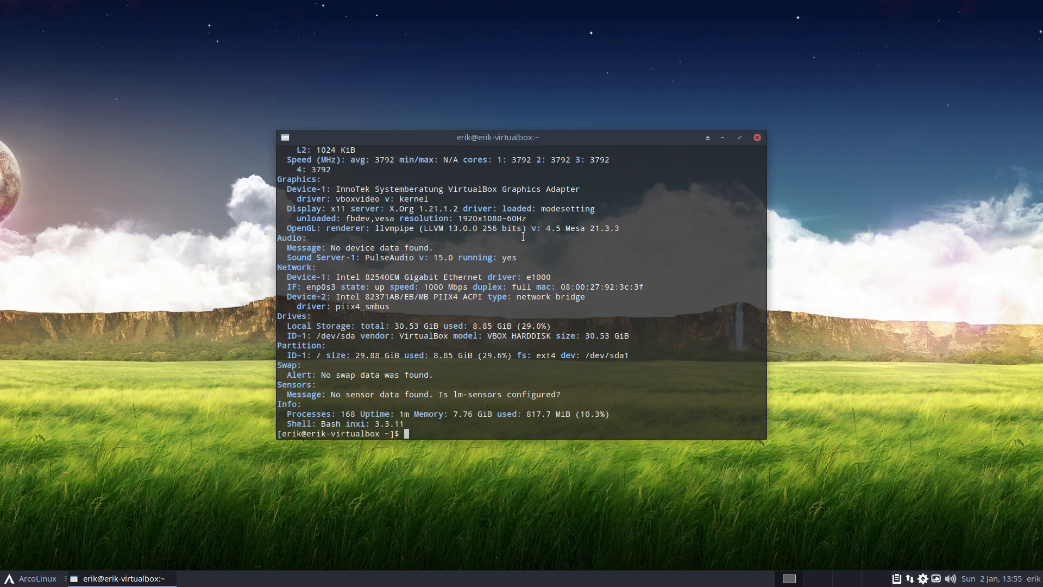
{"action": "mouse_move", "coordinate": [340, 301]}
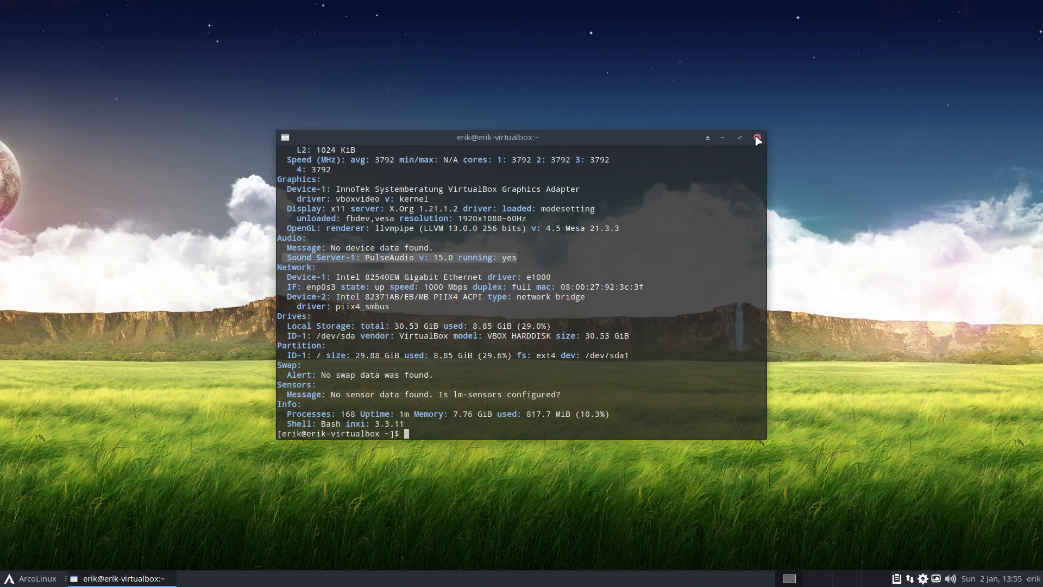
Close the terminal and browse to arcolinuxiso.com's Carli 1 article list in a full-screen browser
{"action": "left_click", "coordinate": [758, 138]}
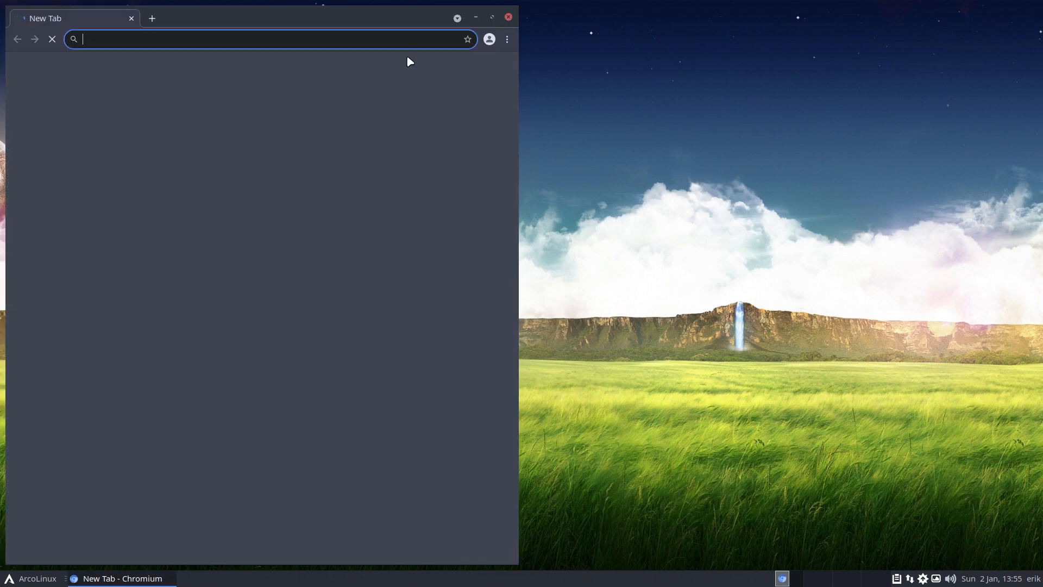
{"action": "left_click", "coordinate": [491, 17]}
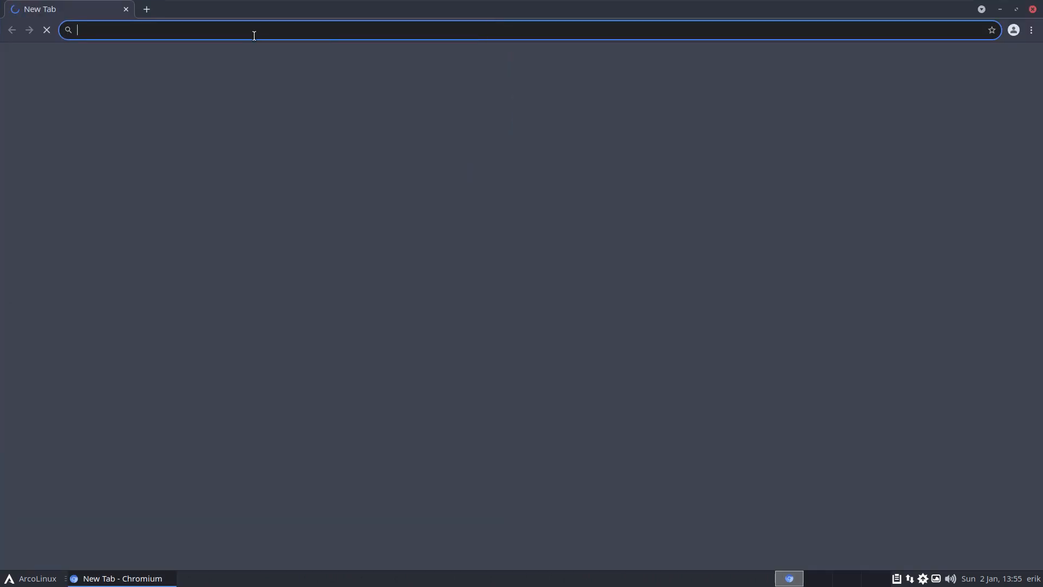
{"action": "type", "text": "arcolinux."}
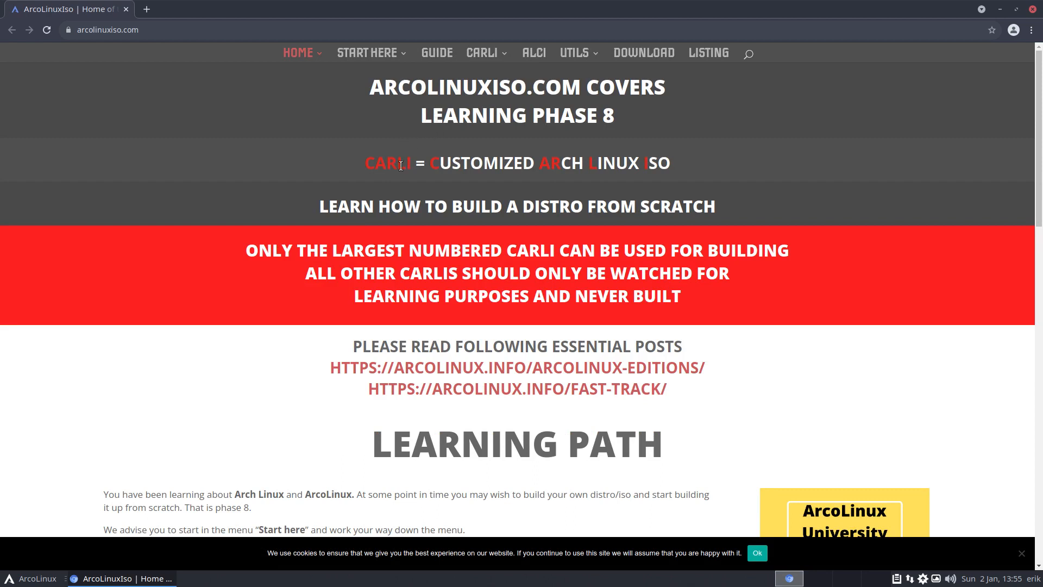
{"action": "mouse_move", "coordinate": [646, 160]}
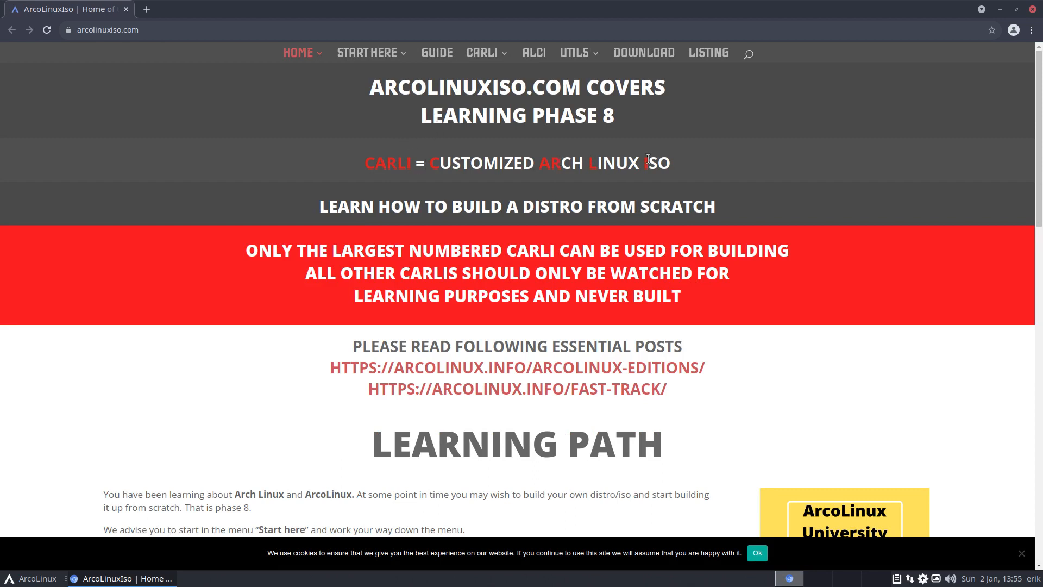
{"action": "left_click", "coordinate": [483, 52]}
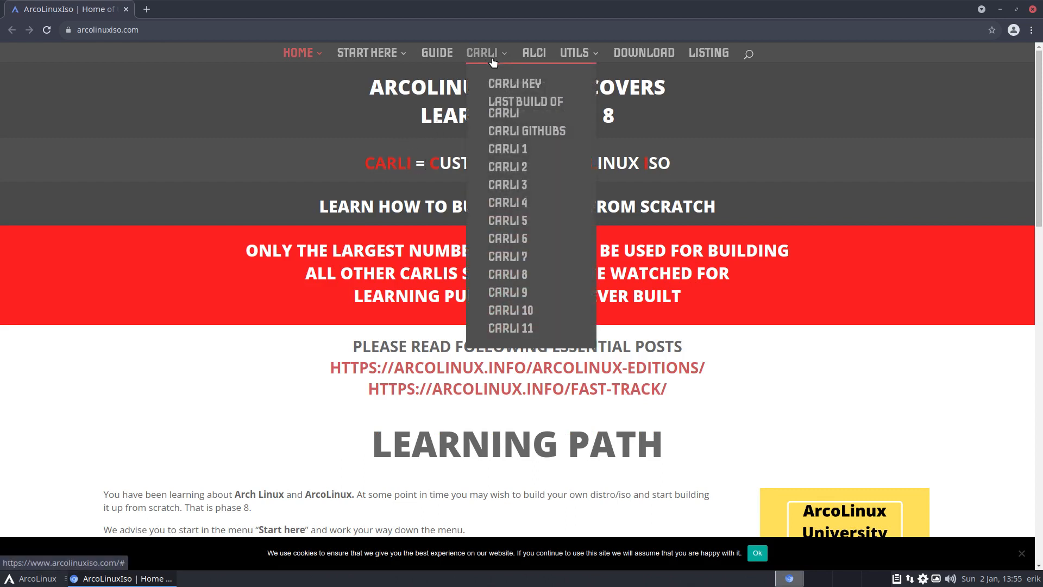
{"action": "mouse_move", "coordinate": [507, 149]}
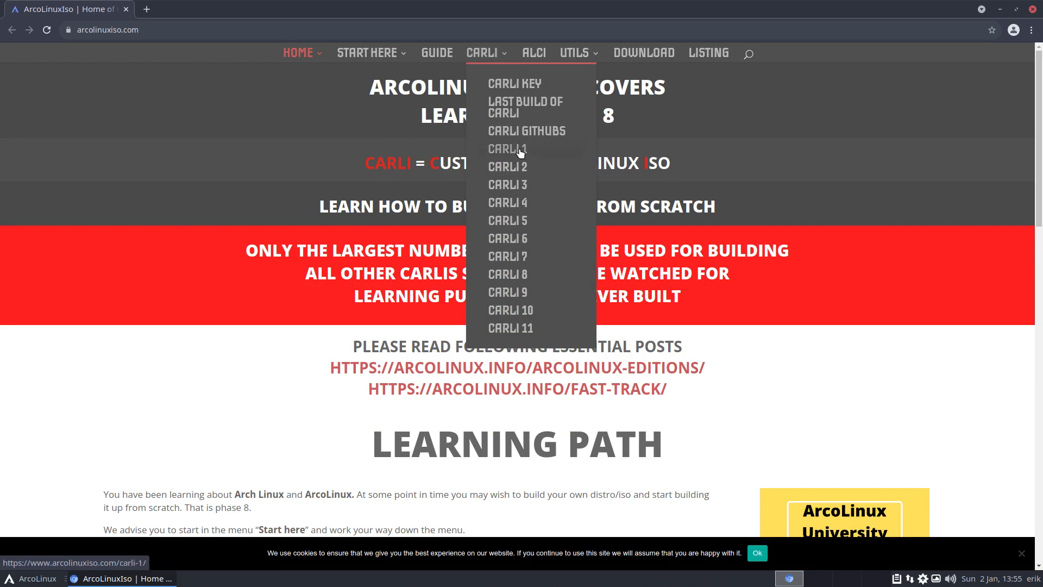
{"action": "left_click", "coordinate": [508, 149]}
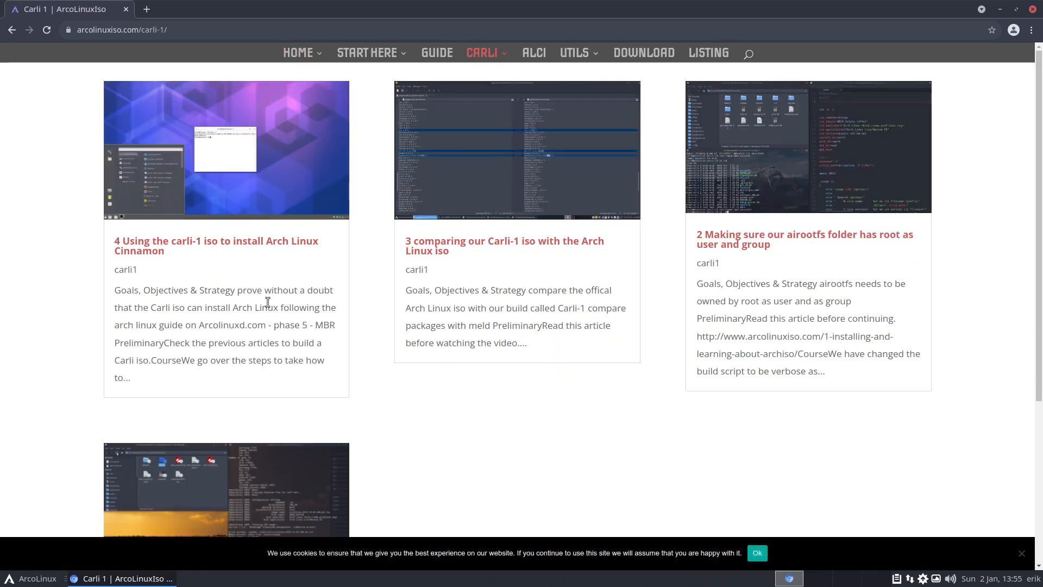
{"action": "scroll", "scroll_direction": "down", "scroll_amount": 3}
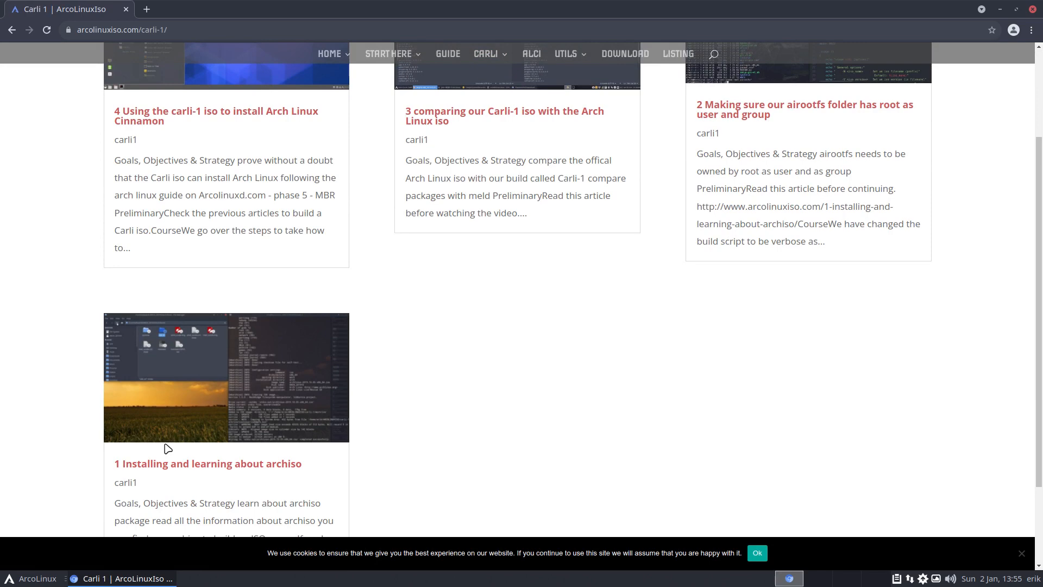
{"action": "mouse_move", "coordinate": [37, 118]}
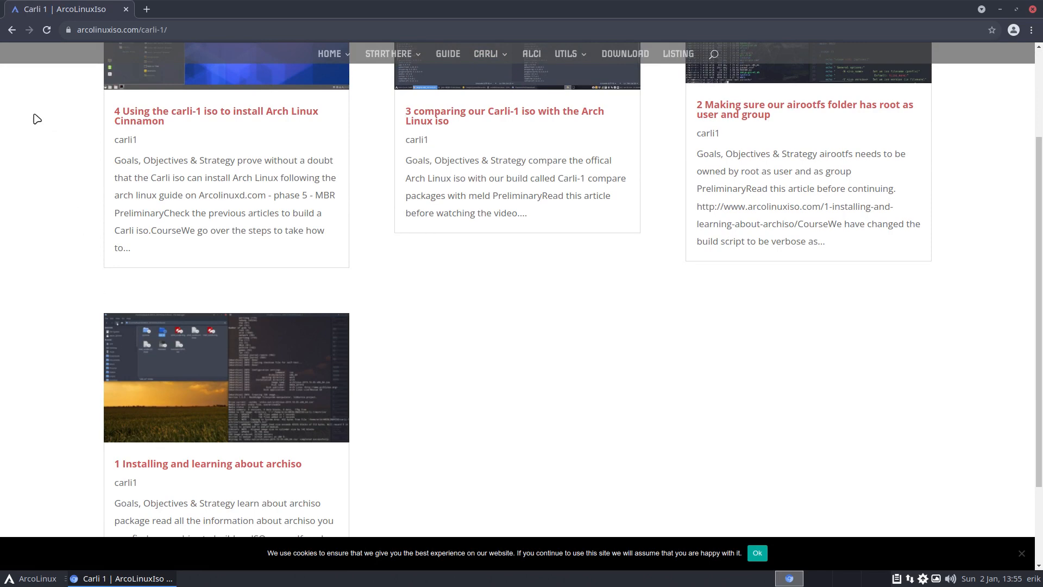
Go back home, open the Carli 11 article list and scroll to the pipewire packages post
{"action": "left_click", "coordinate": [329, 55]}
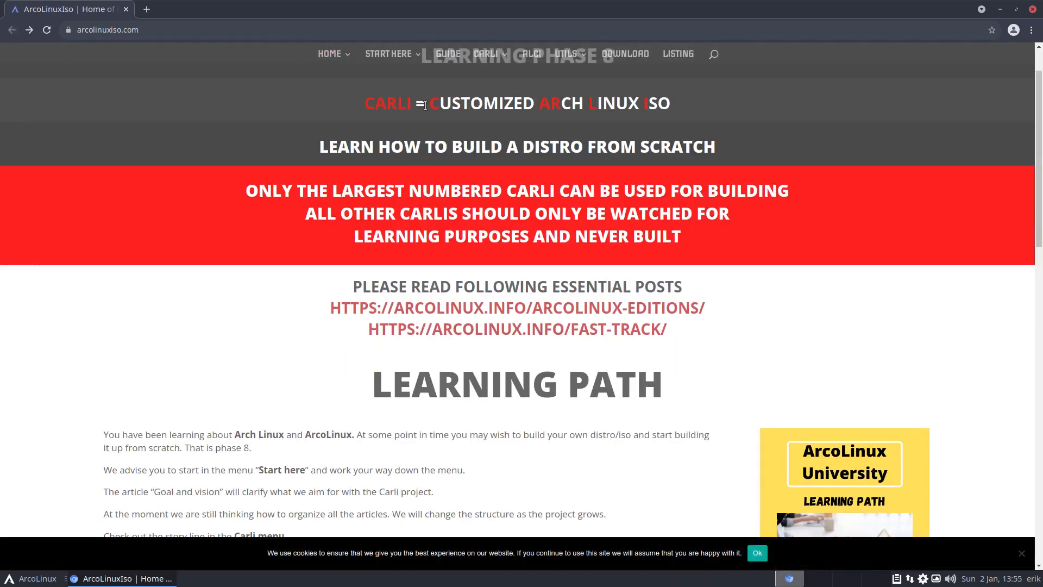
{"action": "left_click", "coordinate": [483, 53]}
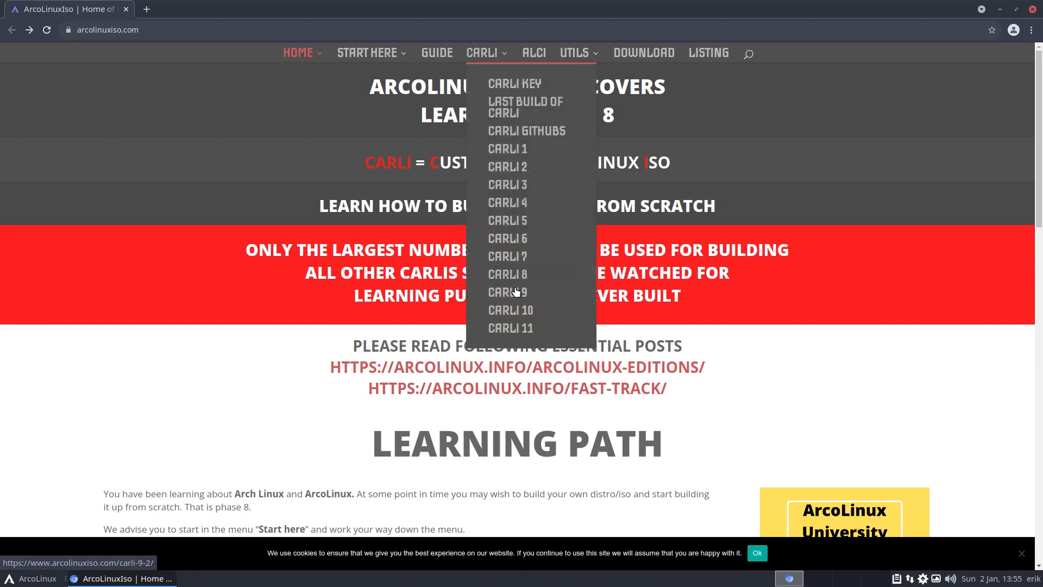
{"action": "left_click", "coordinate": [510, 327]}
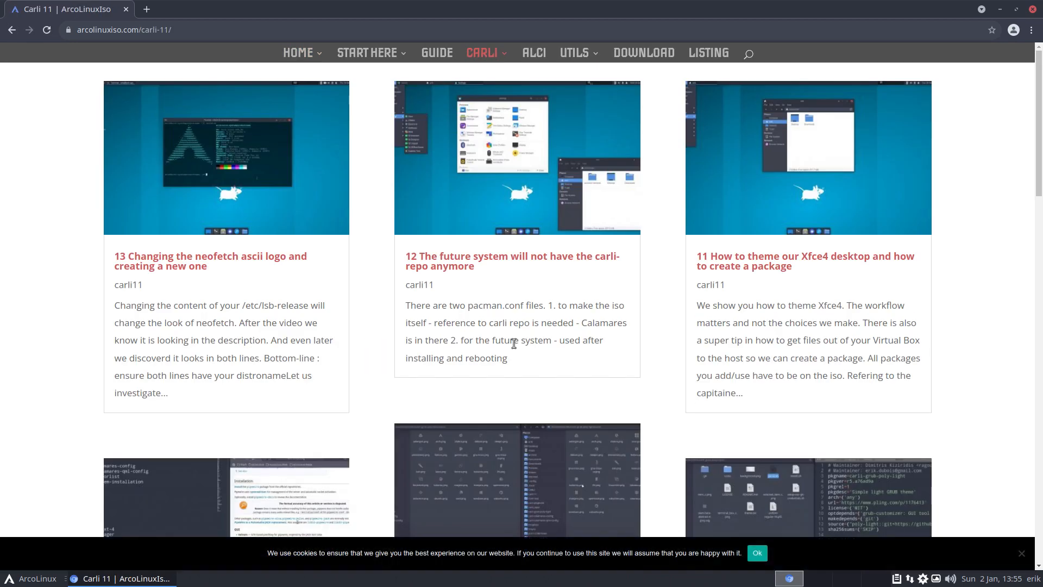
{"action": "scroll", "scroll_direction": "down", "scroll_amount": 3}
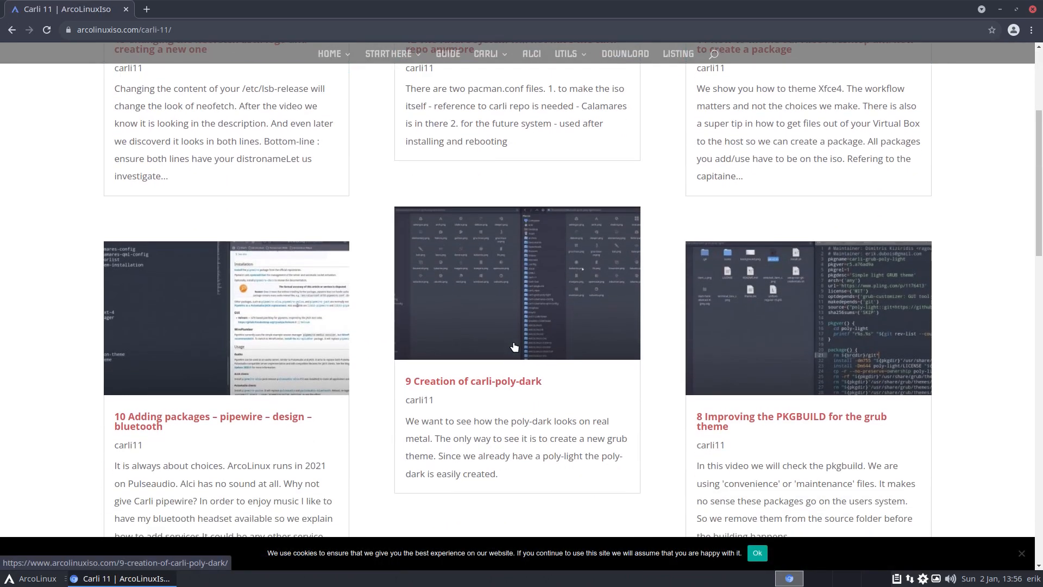
{"action": "scroll", "scroll_direction": "up", "scroll_amount": 3}
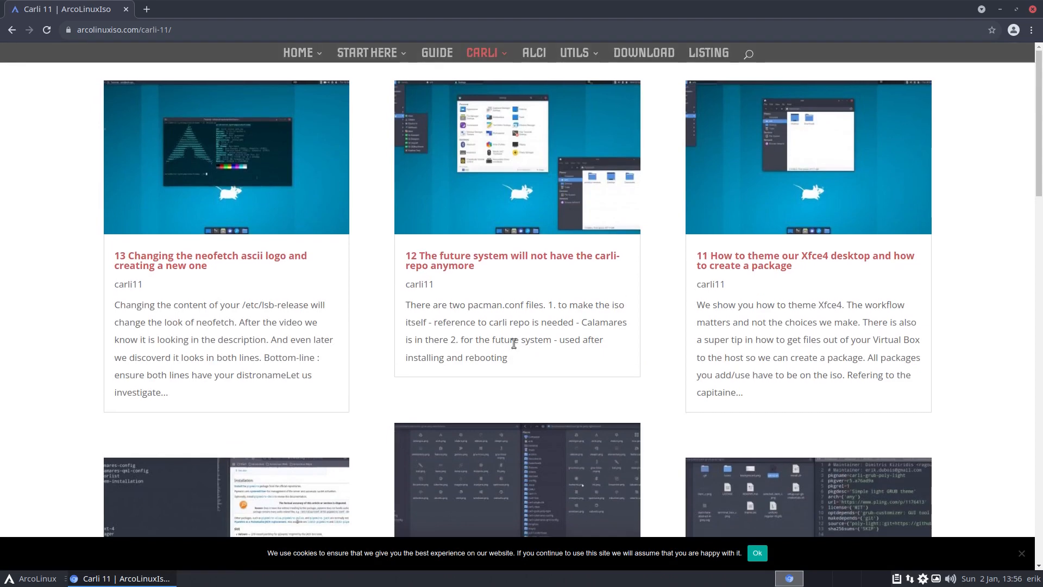
{"action": "scroll", "scroll_direction": "down", "scroll_amount": 3}
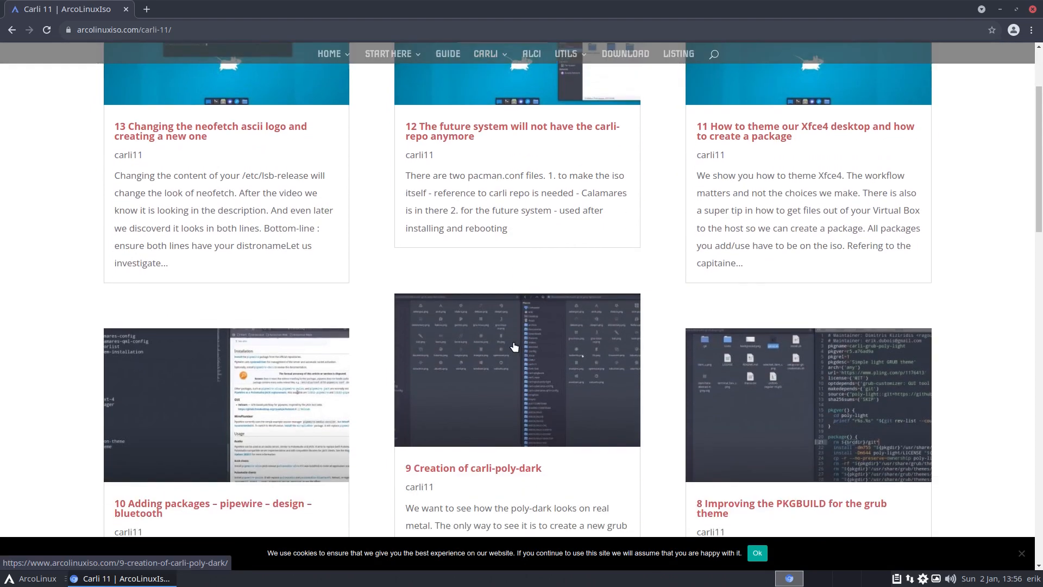
{"action": "scroll", "scroll_direction": "down", "scroll_amount": 3}
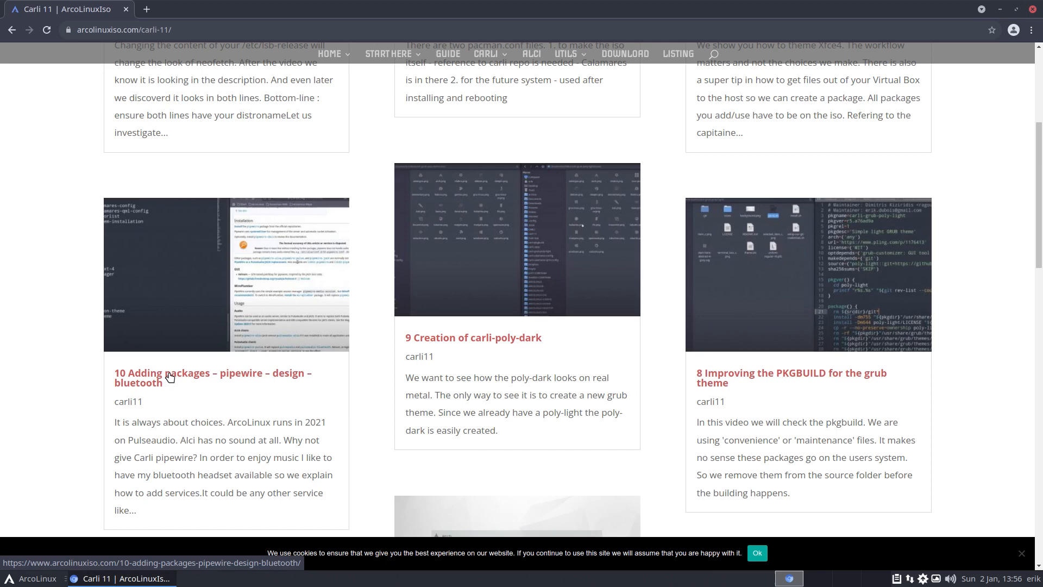
{"action": "mouse_move", "coordinate": [161, 394]}
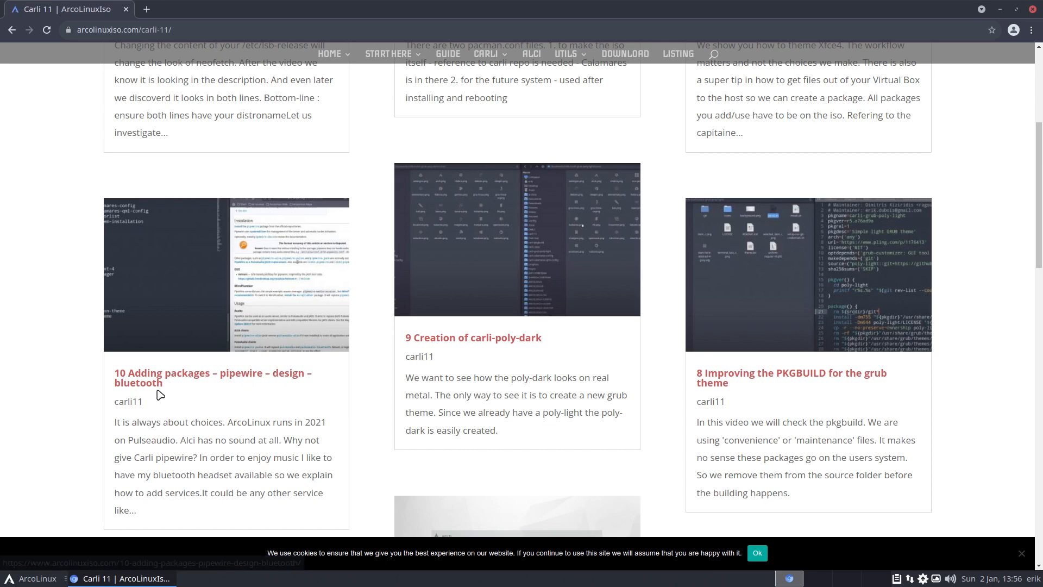
{"action": "mouse_move", "coordinate": [227, 29]}
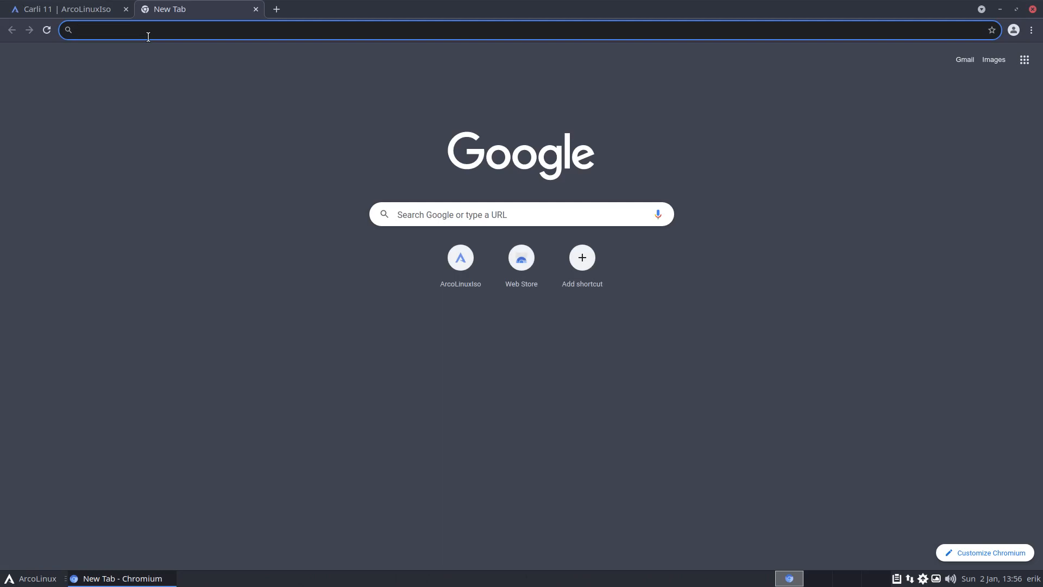
Search Google for 'arch wiki pipewire', accept cookies and open the PipeWire ArchWiki article
{"action": "type", "text": "arch wiki"}
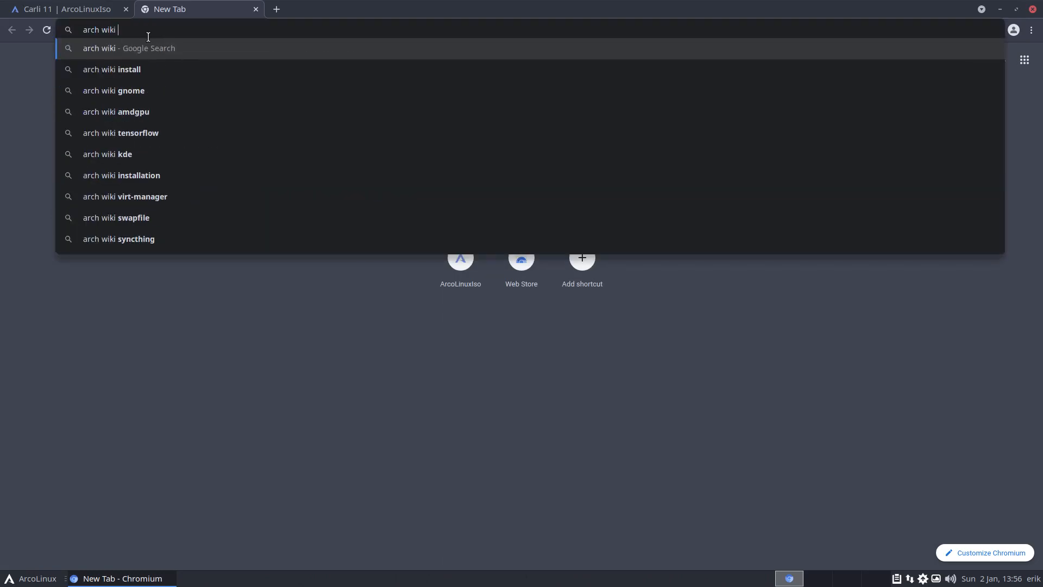
{"action": "type", "text": "pipe"}
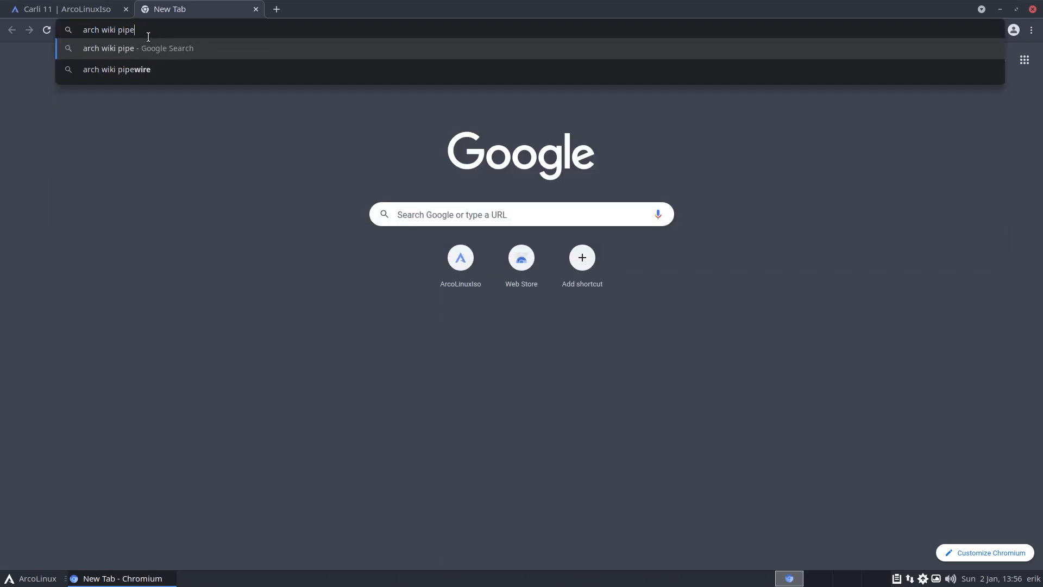
{"action": "left_click", "coordinate": [116, 69]}
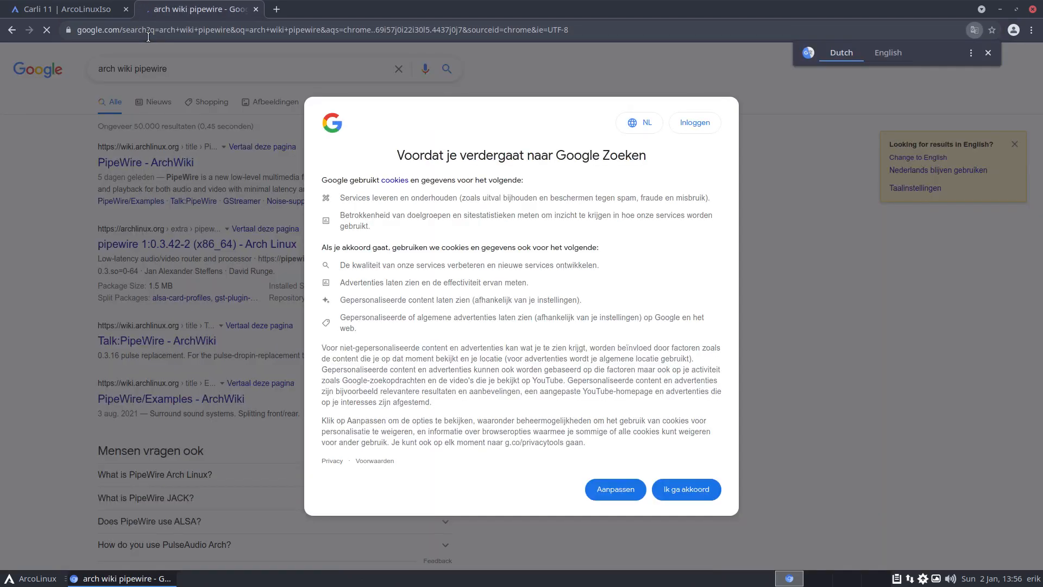
{"action": "left_click", "coordinate": [686, 489]}
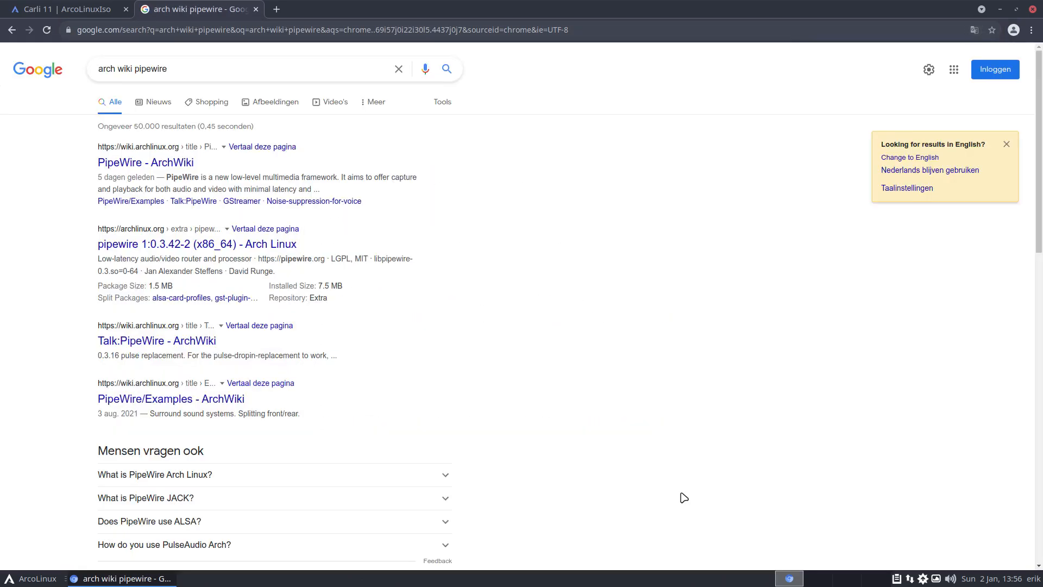
{"action": "mouse_move", "coordinate": [324, 327]}
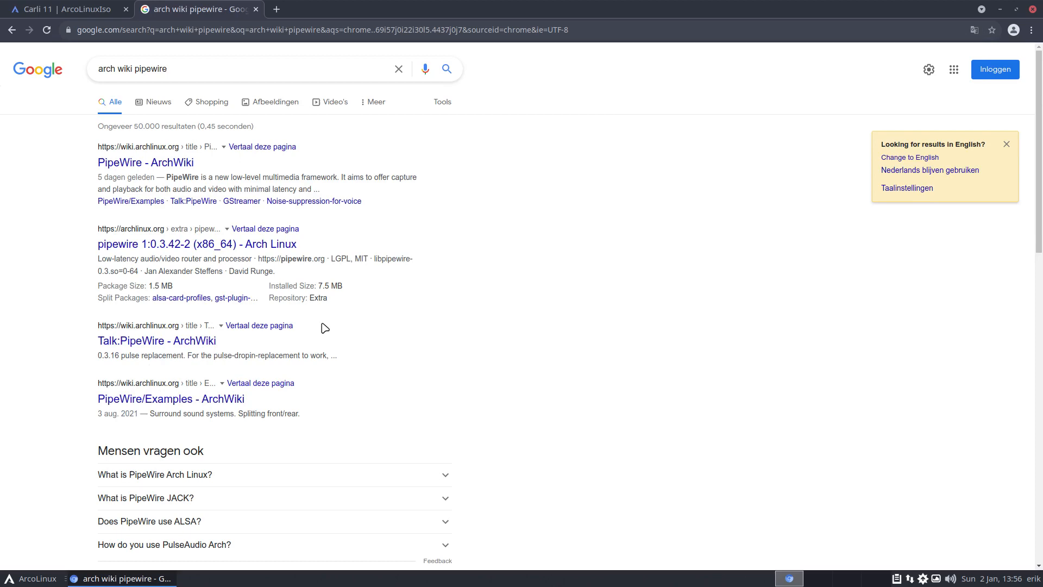
{"action": "left_click", "coordinate": [145, 162]}
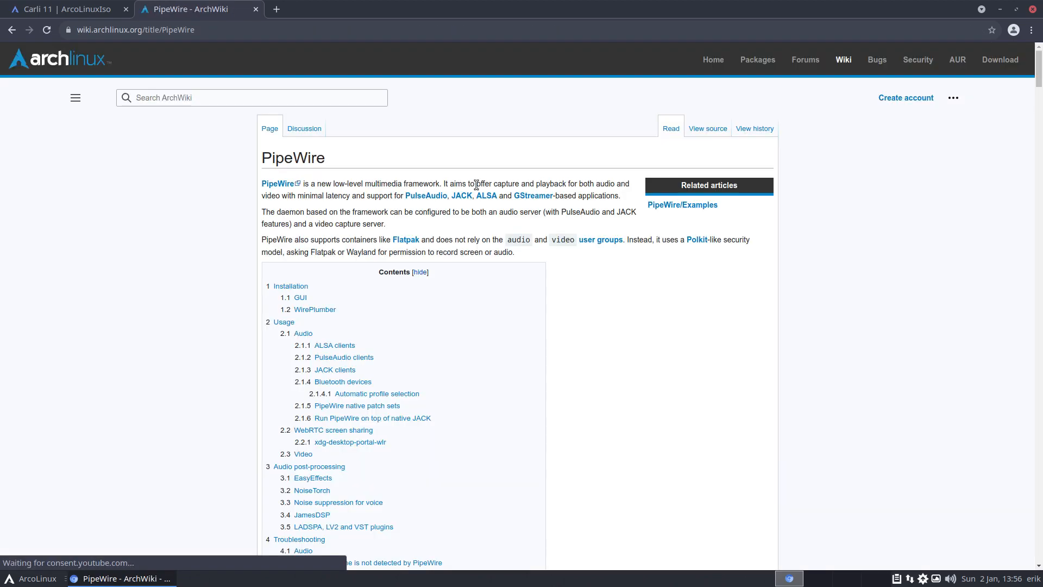
{"action": "scroll", "scroll_direction": "down", "scroll_amount": 3}
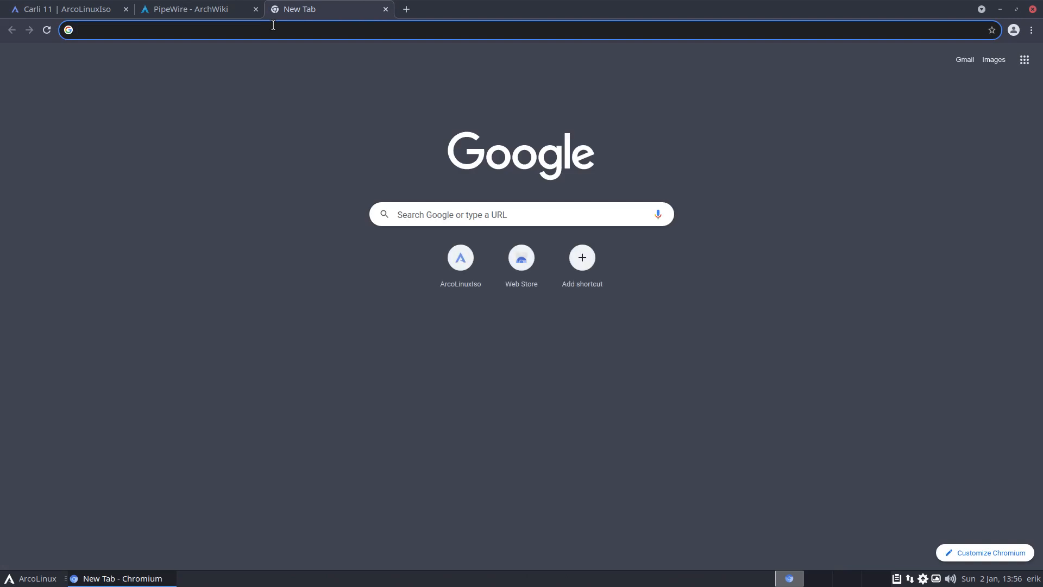
Visit github.com/erikdubois/ and browse the profile's Repositories list
{"action": "type", "text": "github"}
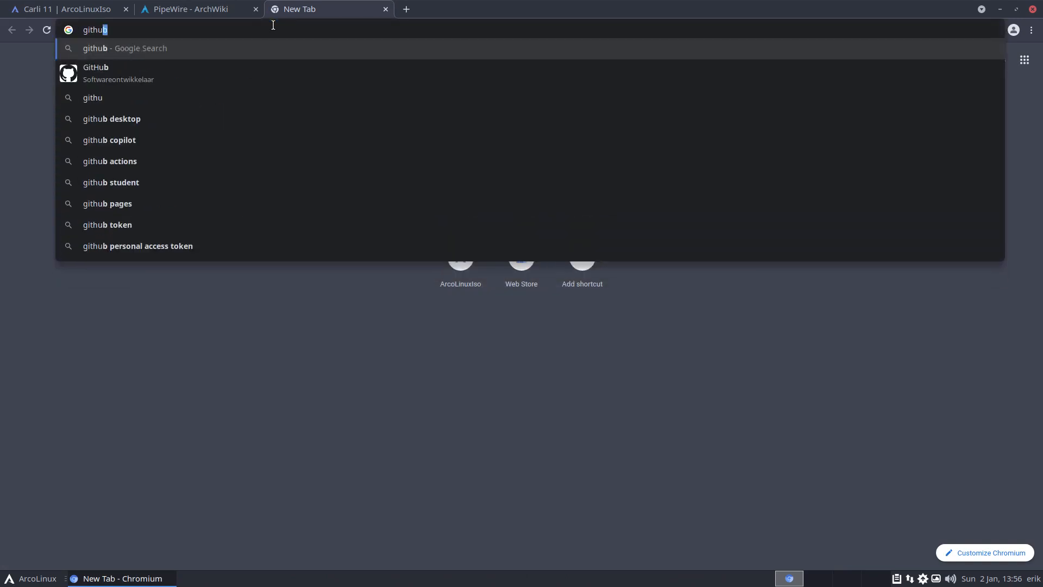
{"action": "type", "text": ".com/"}
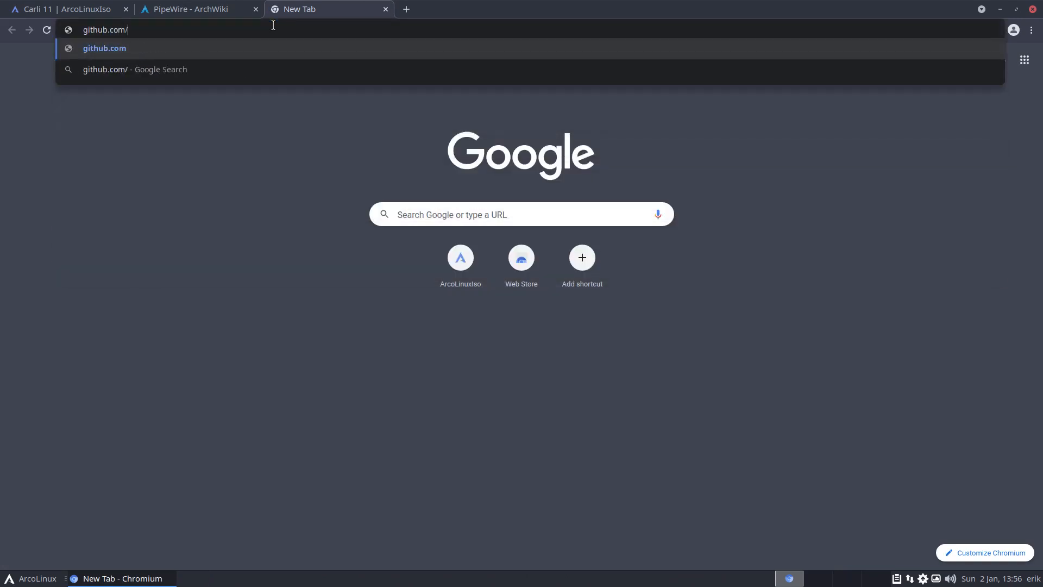
{"action": "type", "text": "e"}
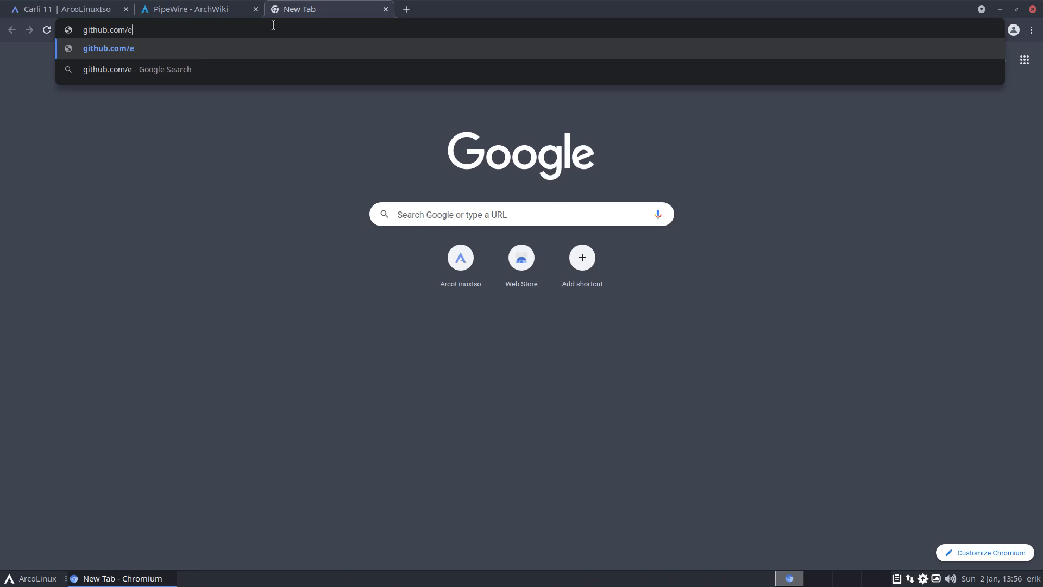
{"action": "type", "text": "rikdubois/"}
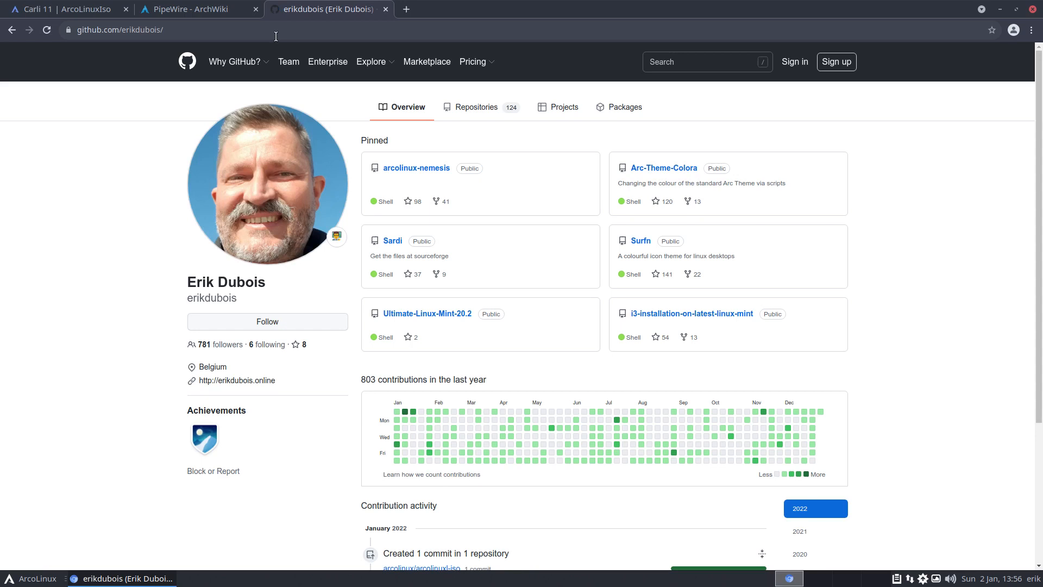
{"action": "mouse_move", "coordinate": [476, 108]}
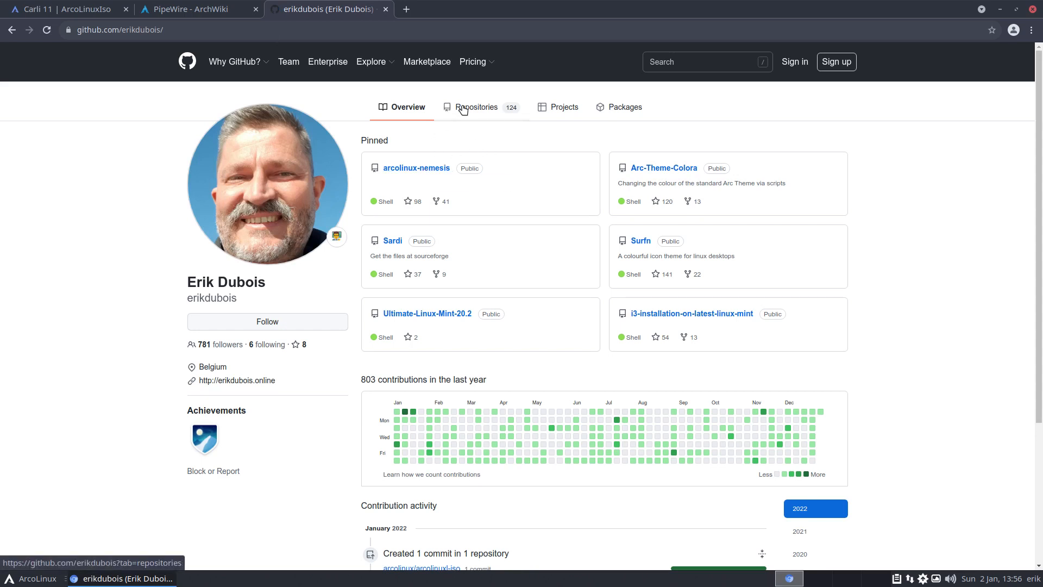
{"action": "left_click", "coordinate": [476, 107]}
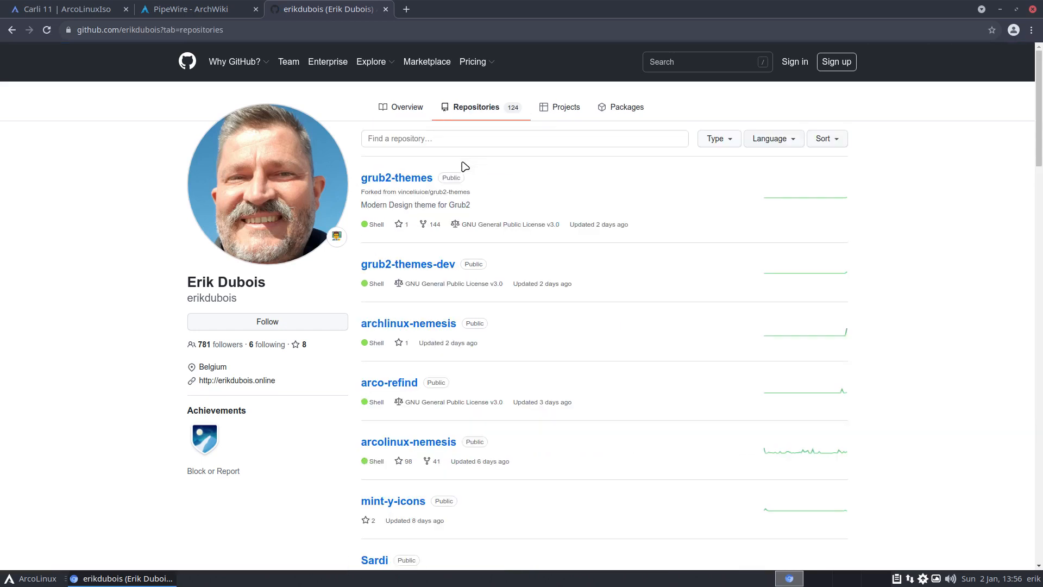
{"action": "scroll", "scroll_direction": "down", "scroll_amount": 3}
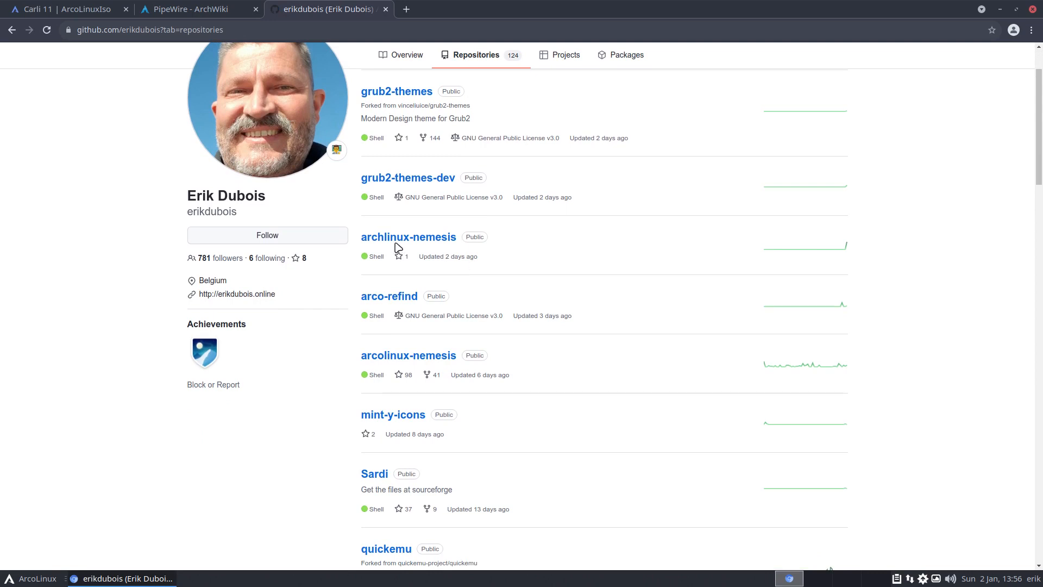
{"action": "mouse_move", "coordinate": [423, 239]}
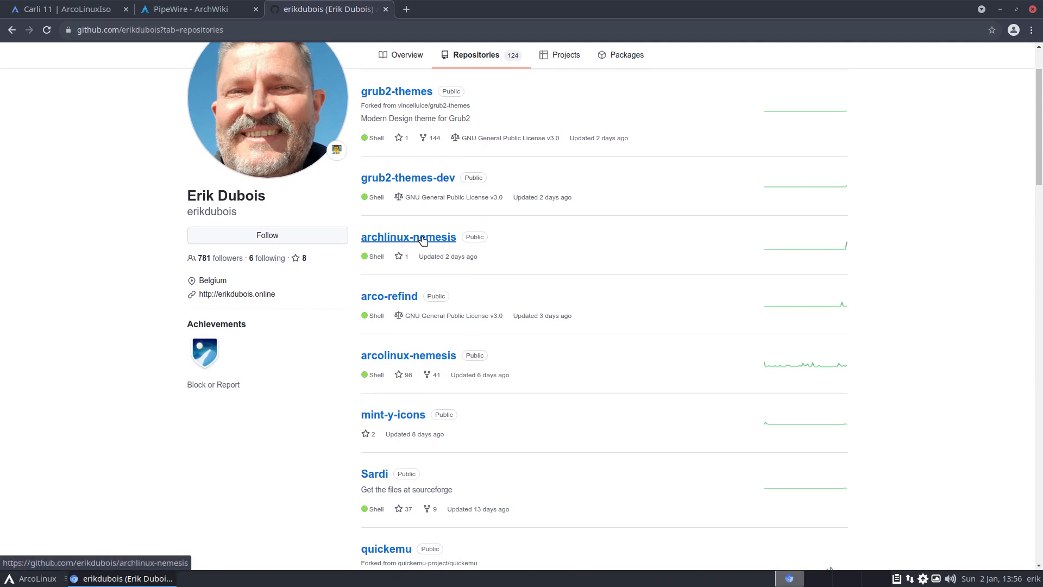
{"action": "mouse_move", "coordinate": [409, 356]}
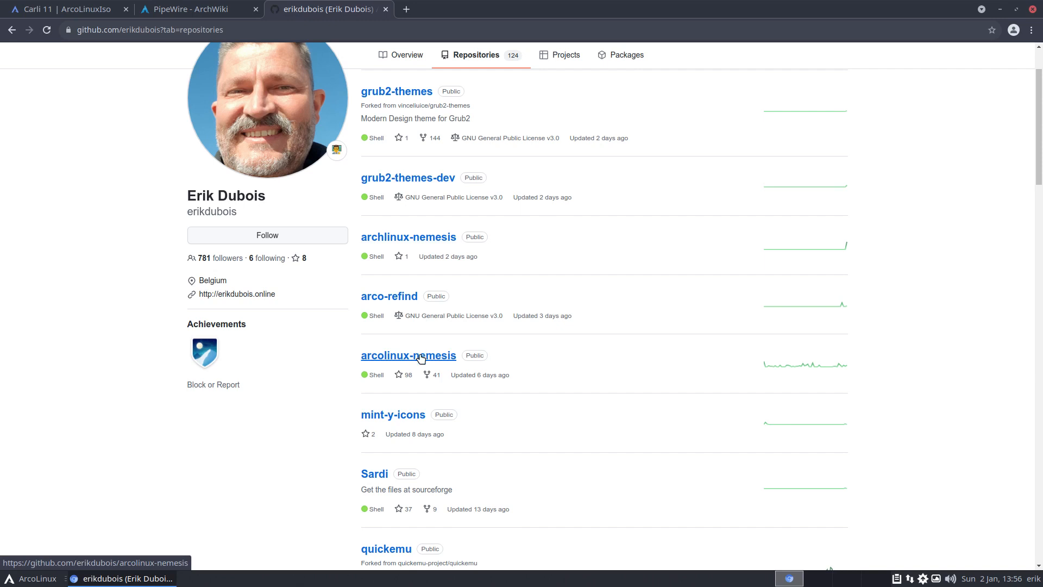
{"action": "mouse_move", "coordinate": [965, 34]}
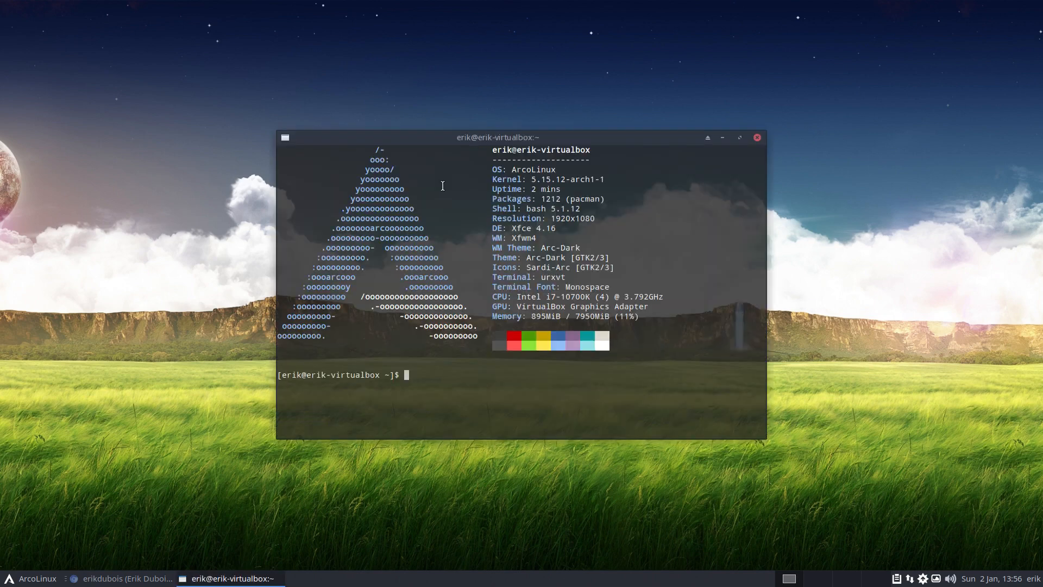
{"action": "type", "text": "git lone http"}
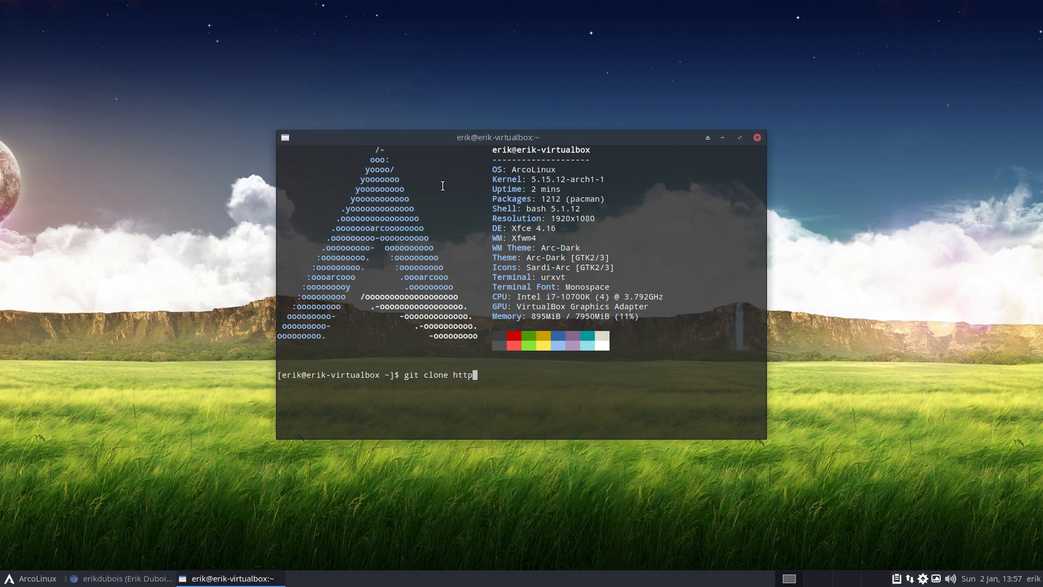
{"action": "type", "text": "s://g"}
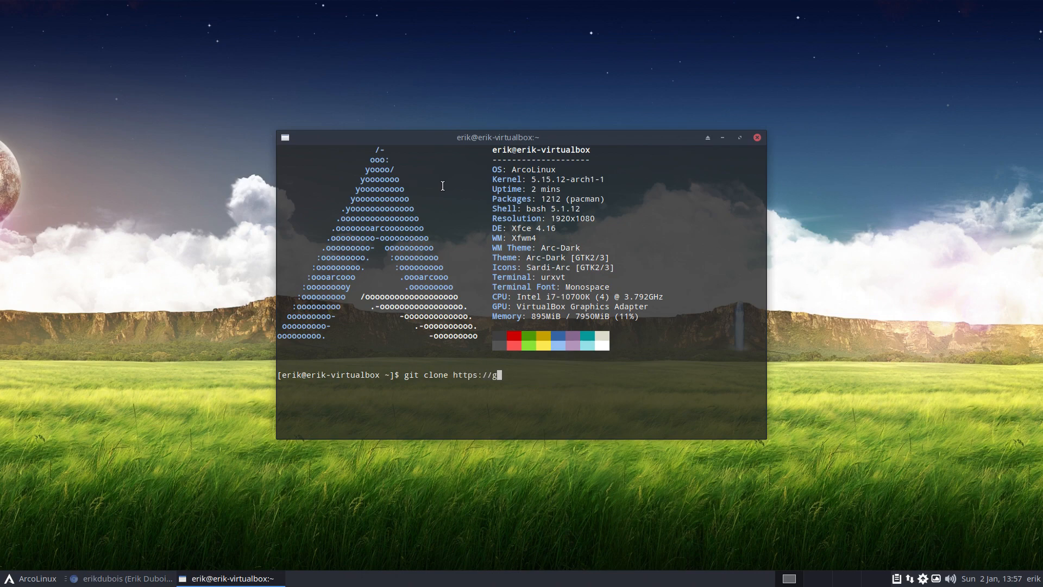
{"action": "type", "text": "ithub.co"}
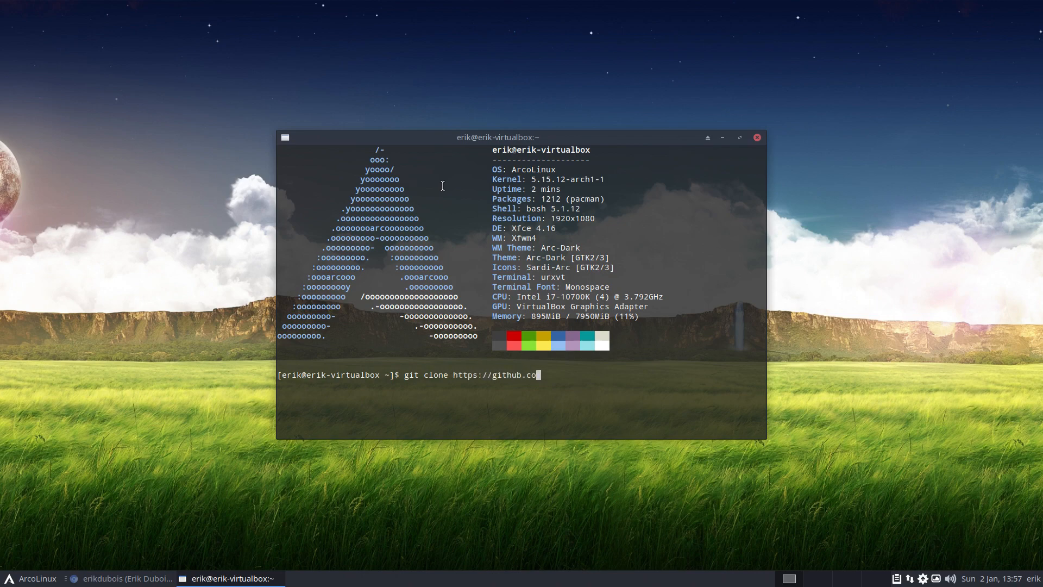
{"action": "type", "text": "m/"}
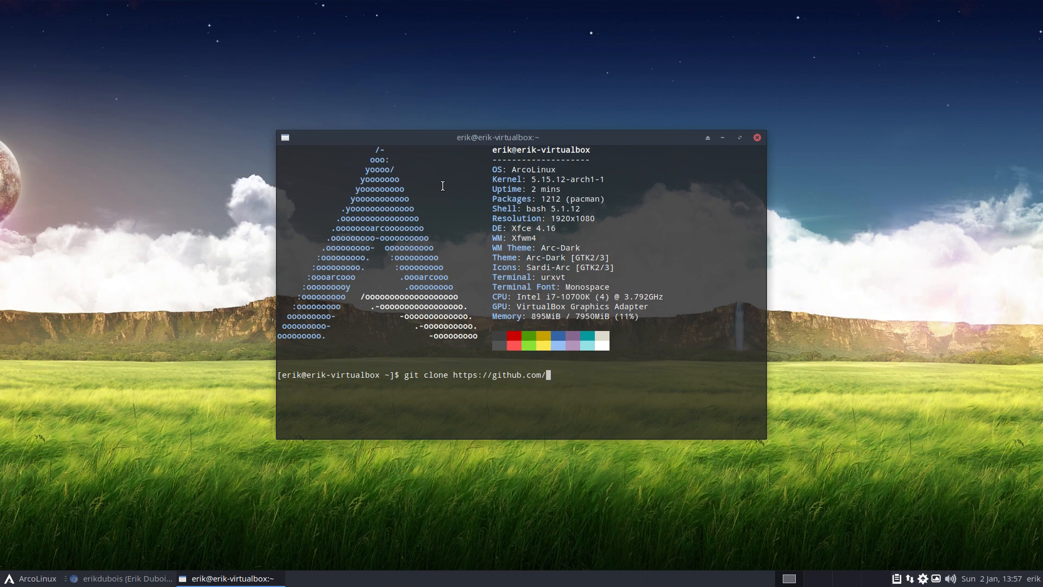
{"action": "type", "text": "erikdubois"}
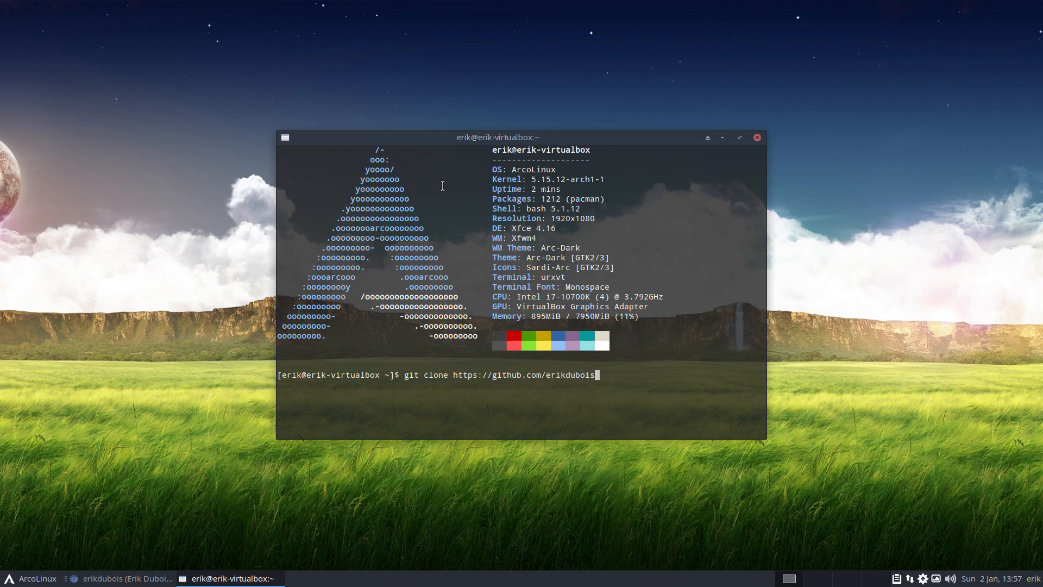
{"action": "type", "text": "/"}
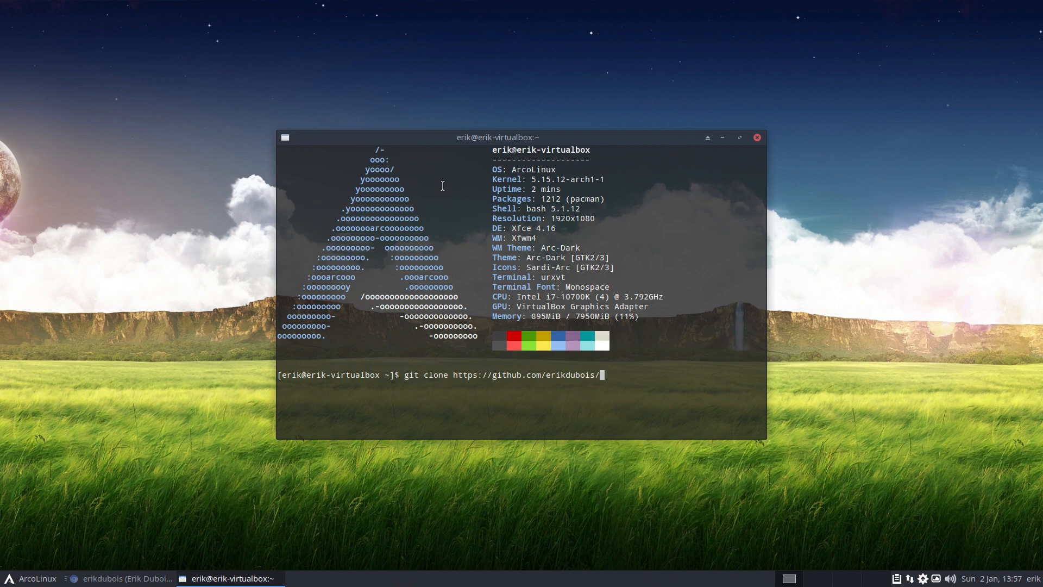
{"action": "type", "text": "arco"}
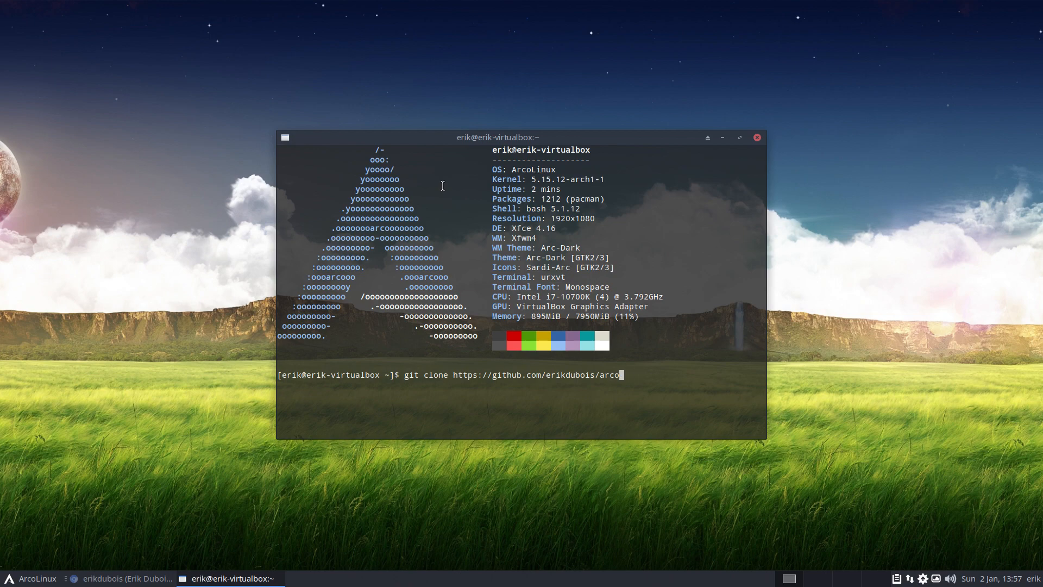
{"action": "type", "text": "linux-"}
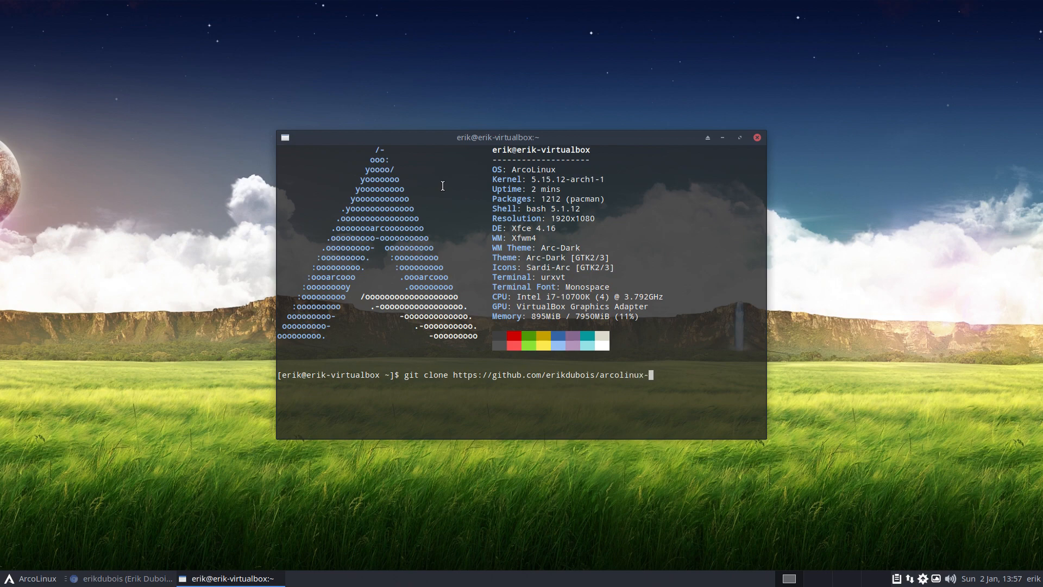
{"action": "type", "text": "nemesi"}
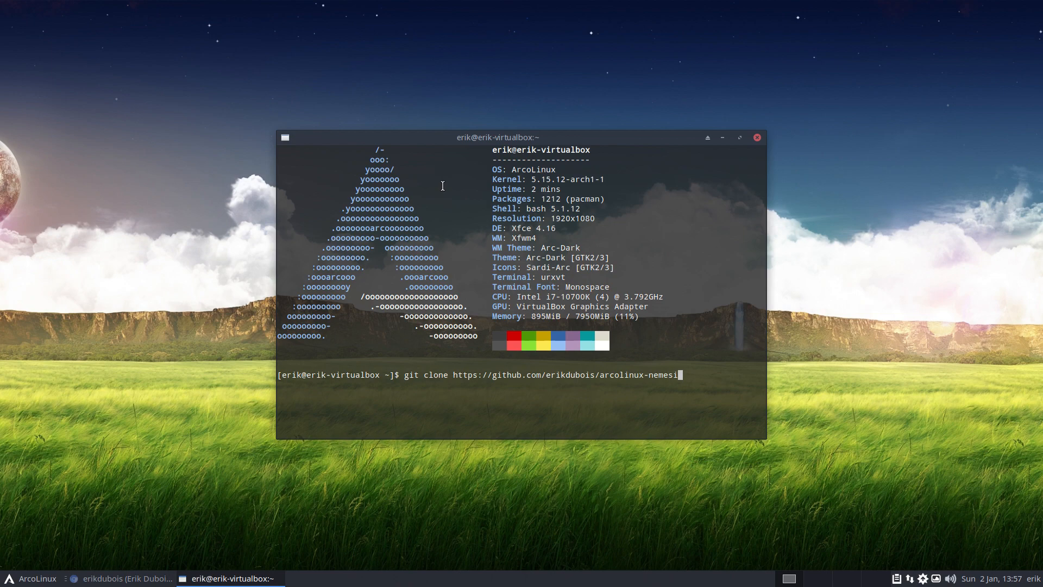
{"action": "key", "text": "Return"}
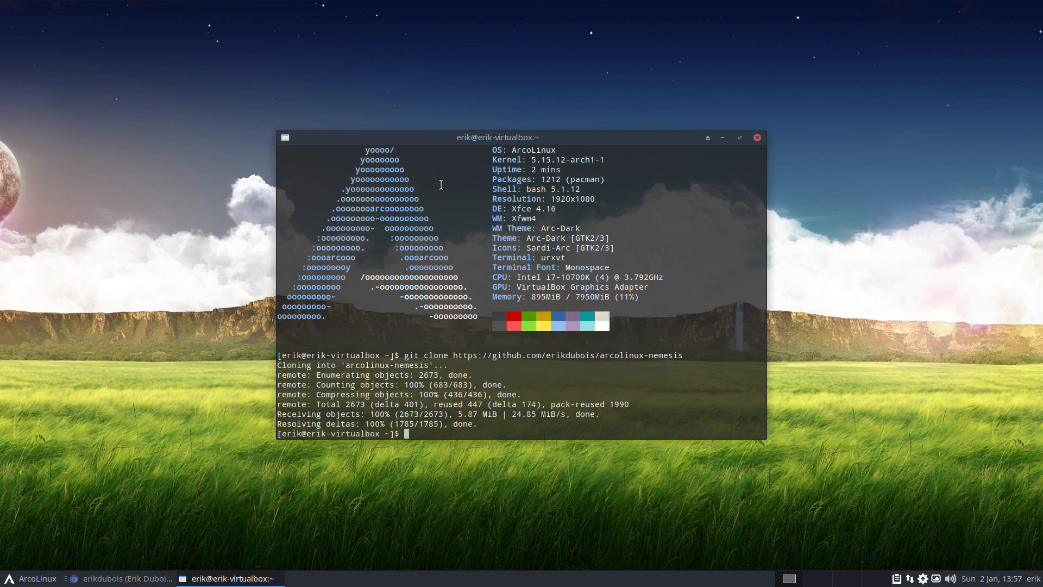
{"action": "left_click", "coordinate": [757, 137]}
{"action": "type", "text": "iso"}
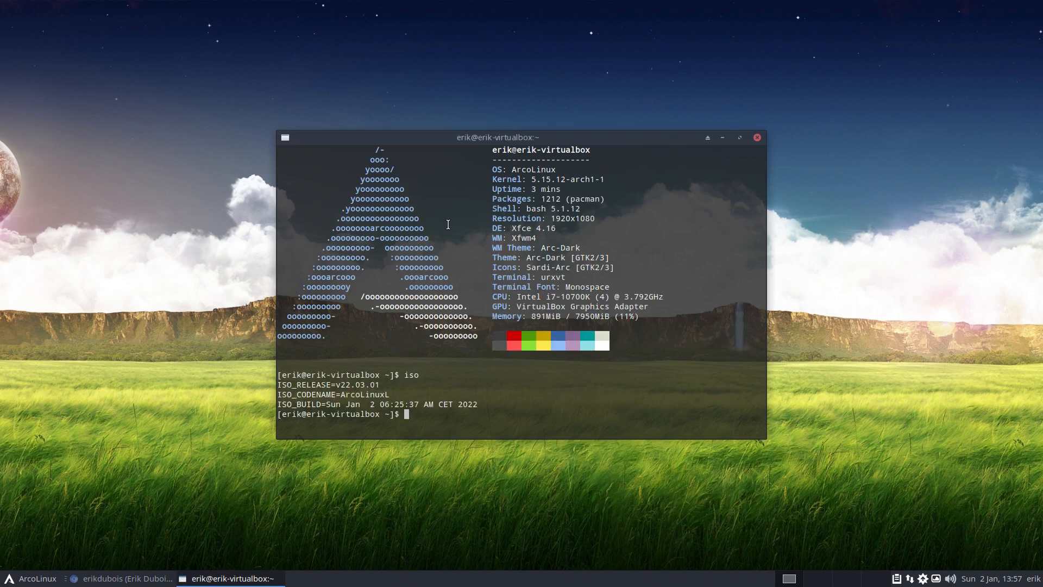
{"action": "mouse_move", "coordinate": [757, 138]}
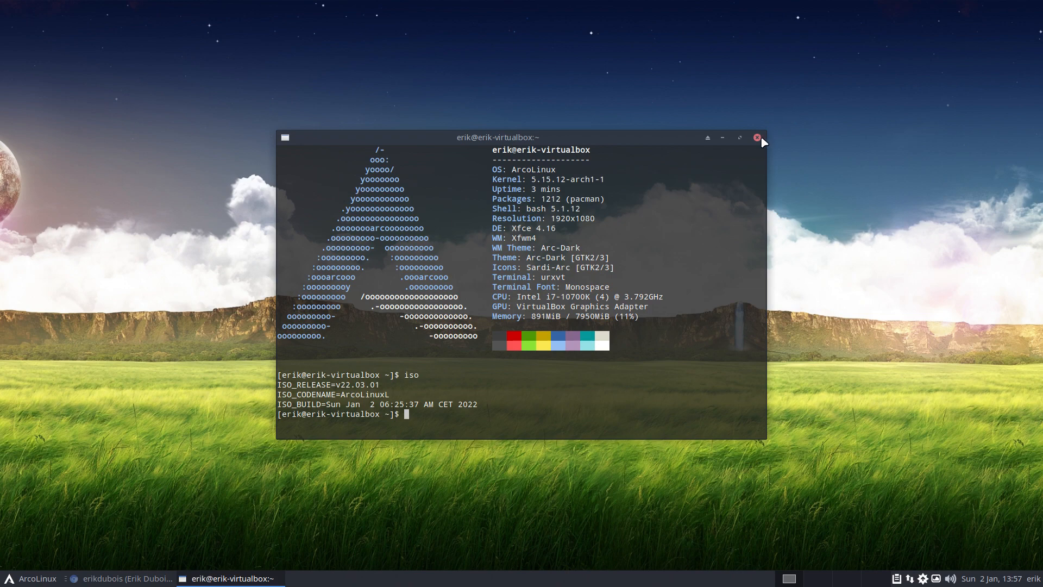
{"action": "left_click", "coordinate": [757, 138]}
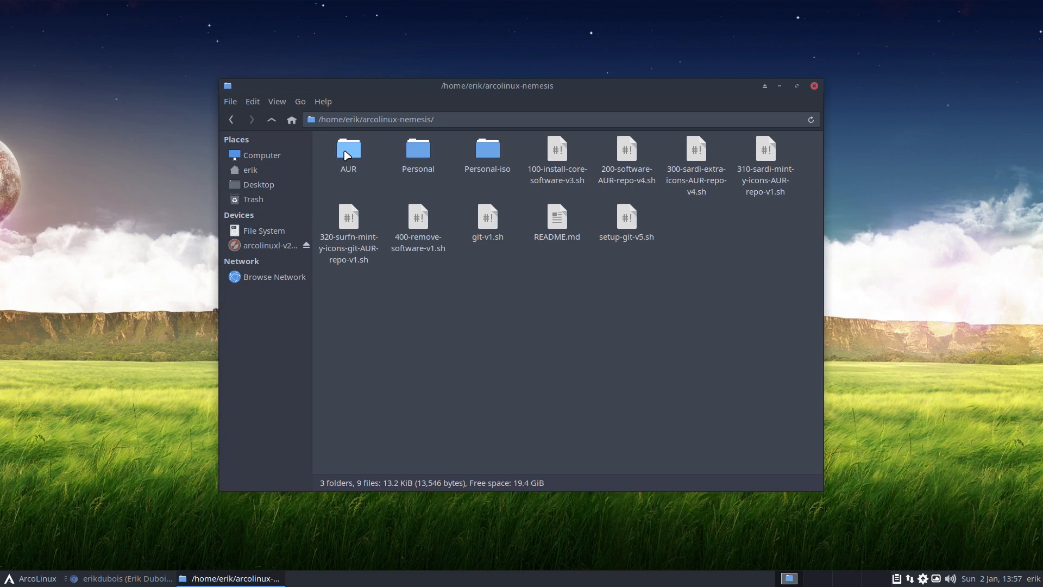
Open the AUR folder and open install-pipewire-v1.sh in Sublime Text
{"action": "double_click", "coordinate": [348, 152]}
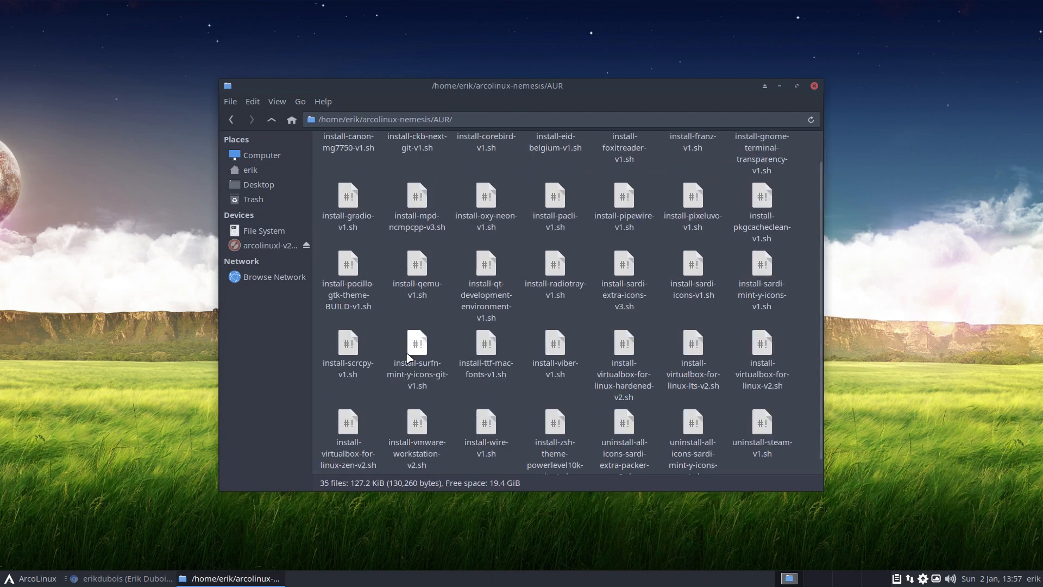
{"action": "scroll", "scroll_direction": "down", "scroll_amount": 3}
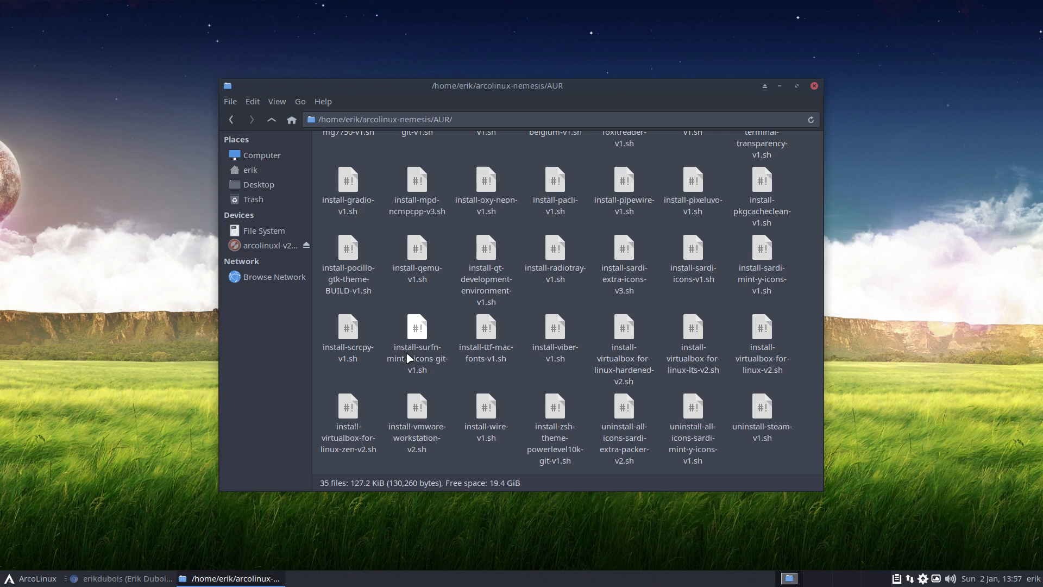
{"action": "left_click", "coordinate": [278, 101]}
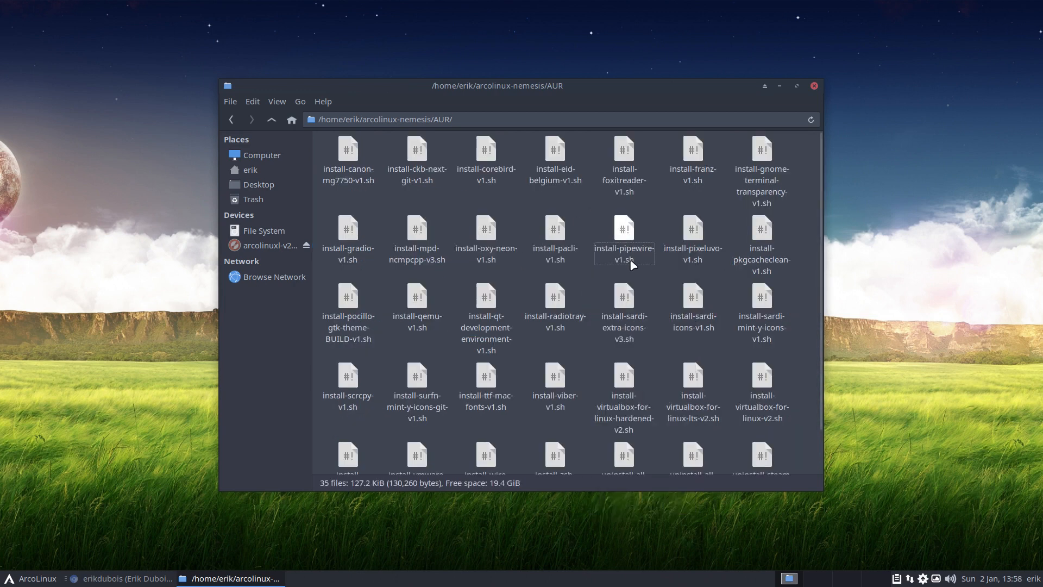
{"action": "double_click", "coordinate": [623, 236]}
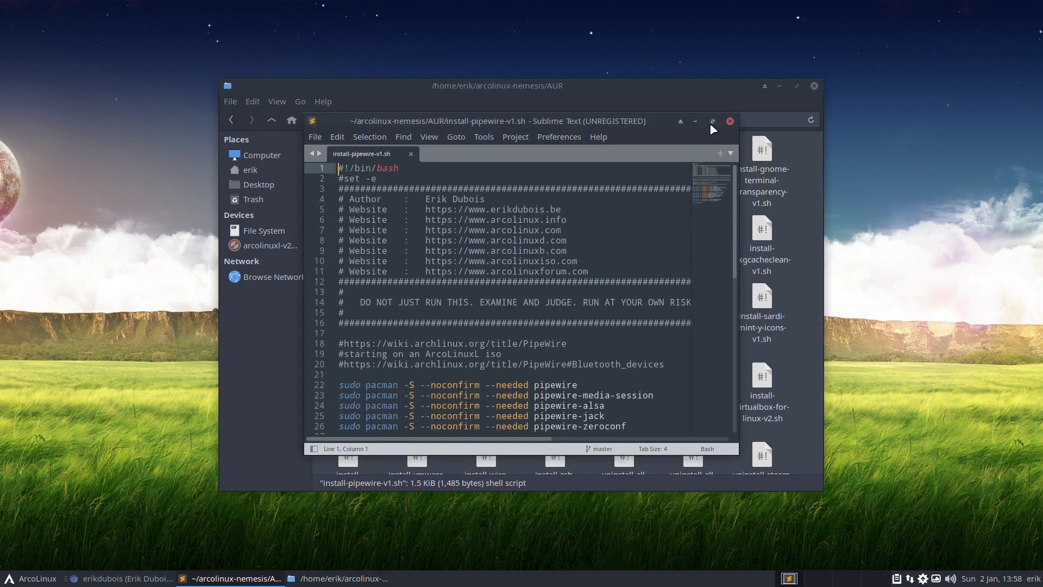
Maximize the editor and highlight the pipewire-pulse package name in the script
{"action": "left_click", "coordinate": [712, 120]}
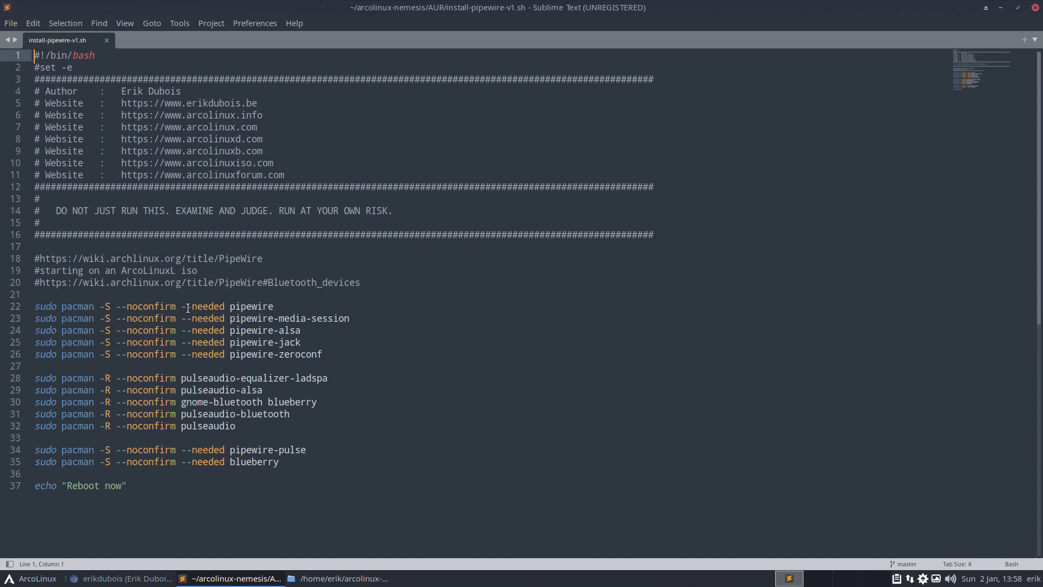
{"action": "mouse_move", "coordinate": [212, 313]}
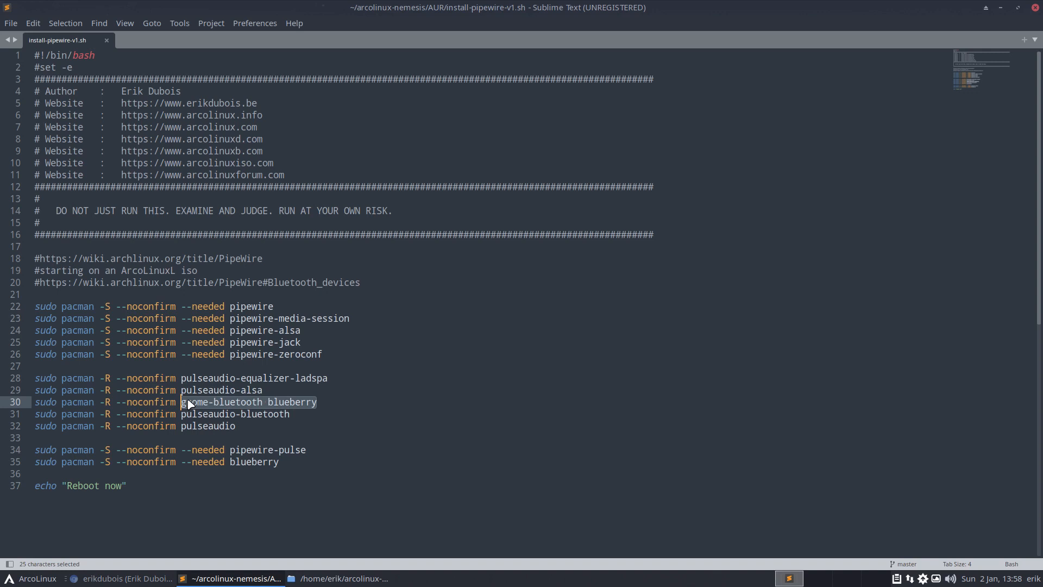
{"action": "mouse_move", "coordinate": [82, 392]}
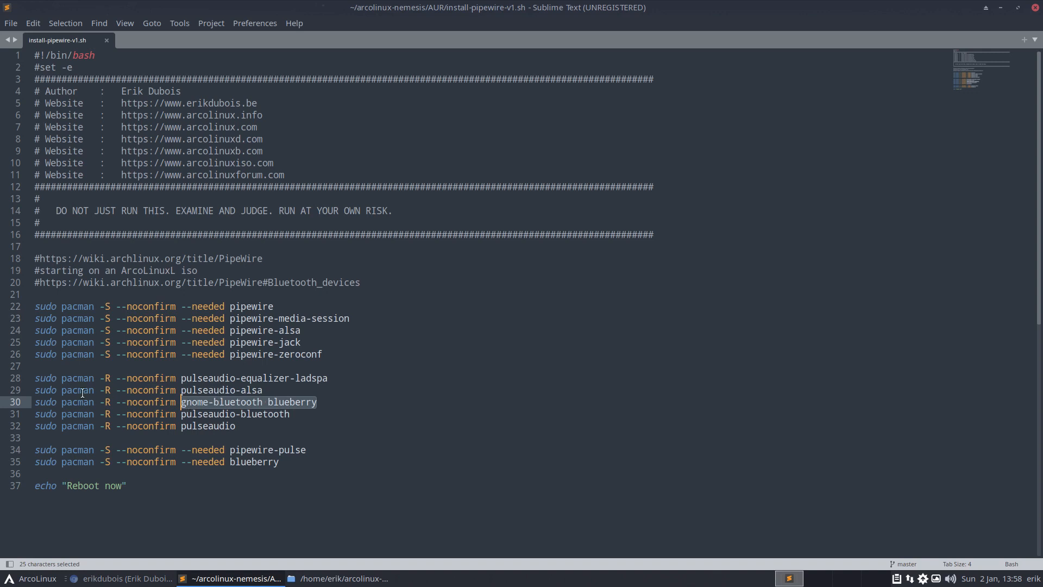
{"action": "mouse_move", "coordinate": [244, 427]}
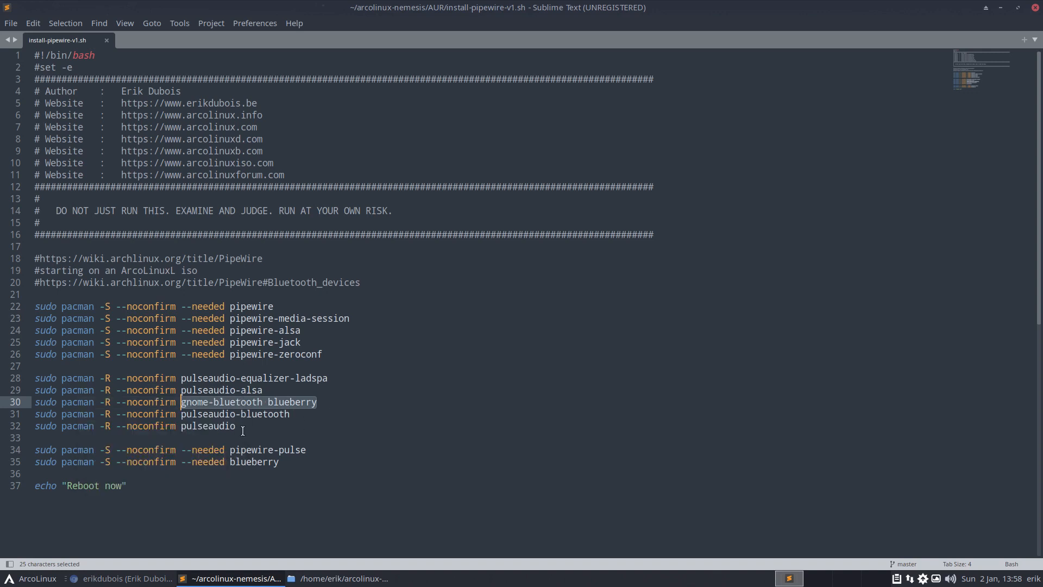
{"action": "mouse_move", "coordinate": [243, 437]}
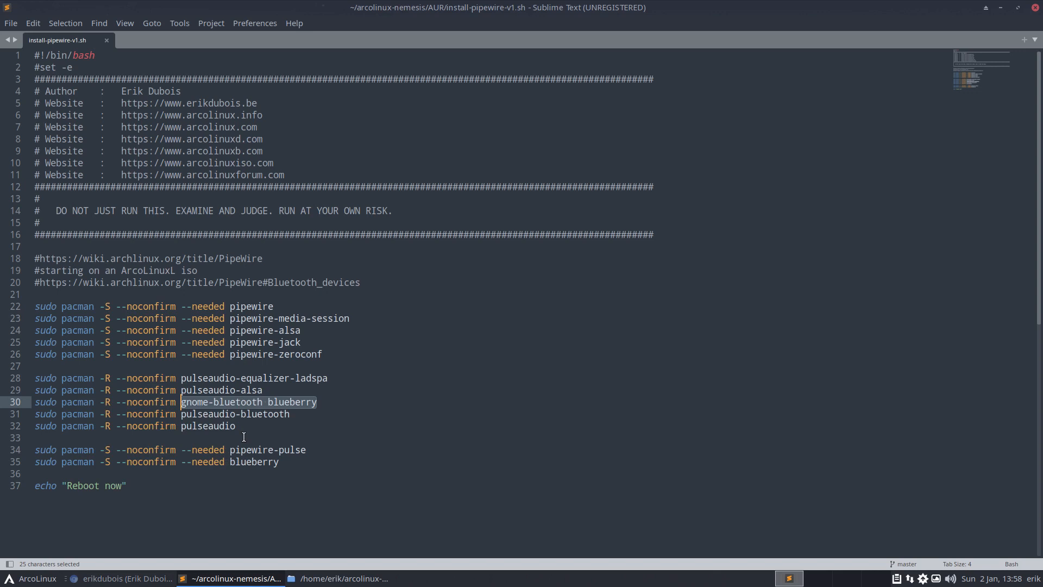
{"action": "mouse_move", "coordinate": [305, 462]}
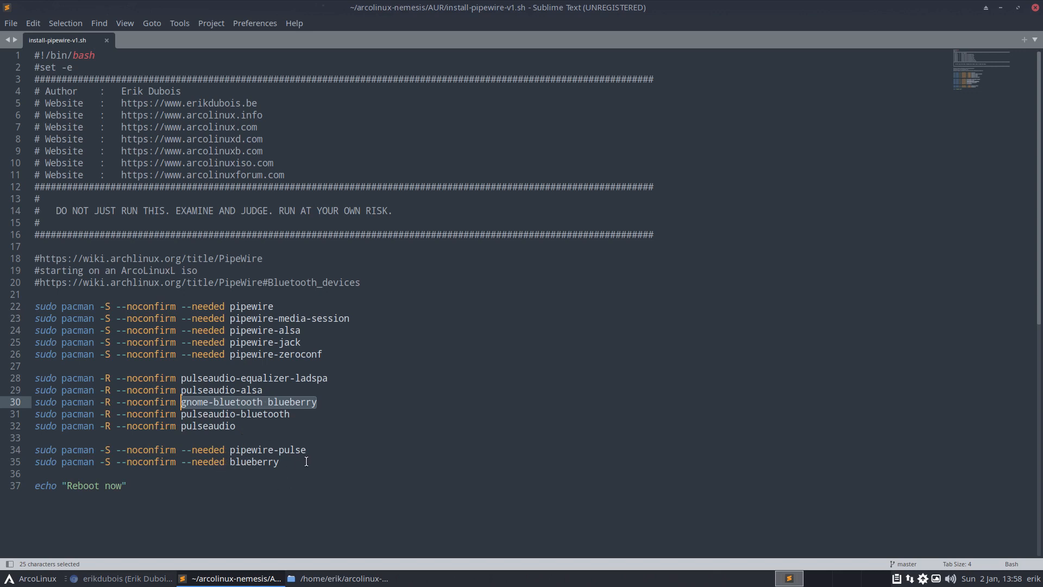
{"action": "double_click", "coordinate": [266, 450]}
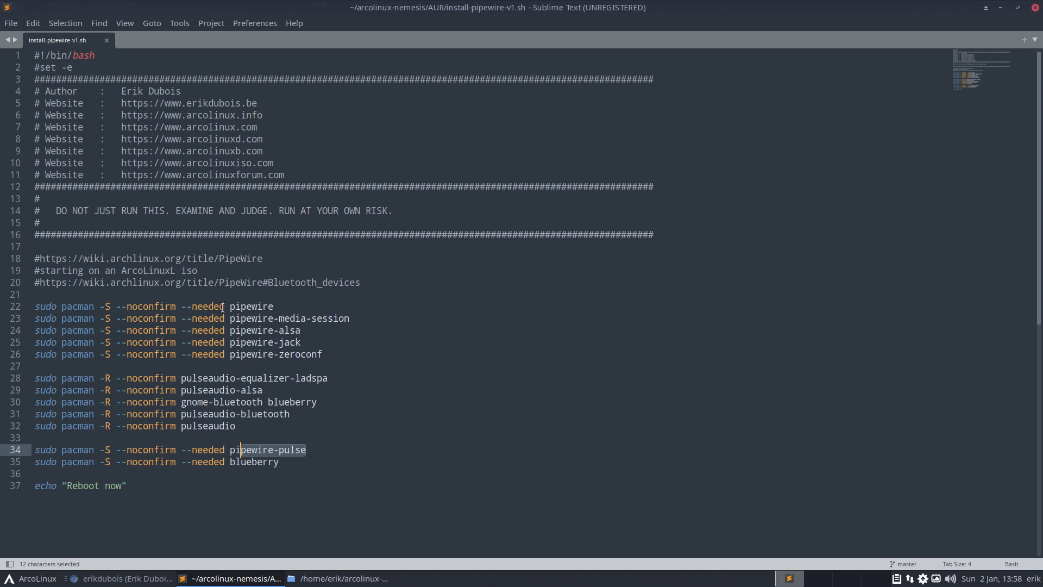
{"action": "mouse_move", "coordinate": [177, 414]}
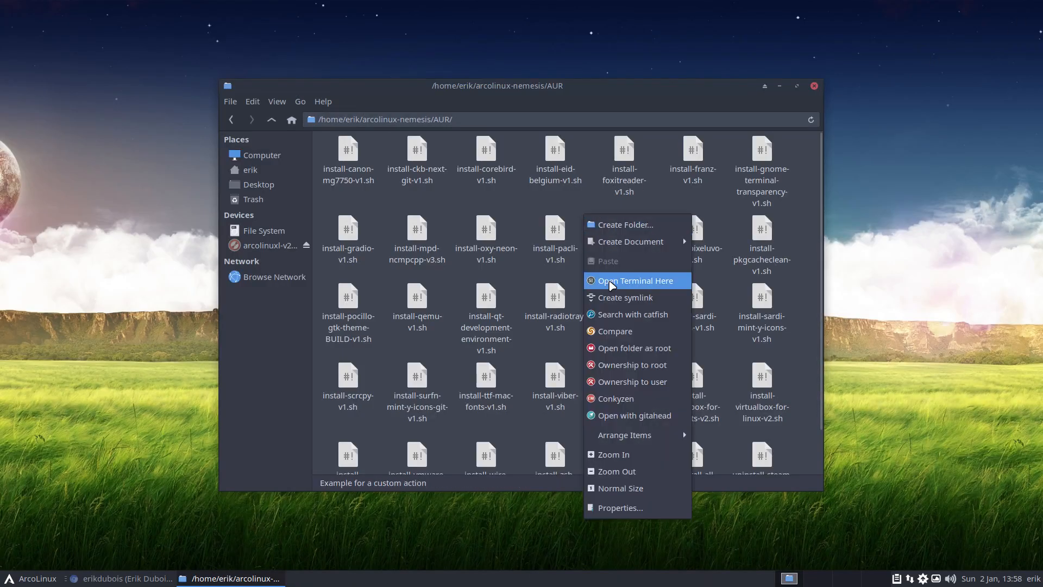
Choose Open Terminal Here to get a terminal in the AUR folder
{"action": "left_click", "coordinate": [512, 97]}
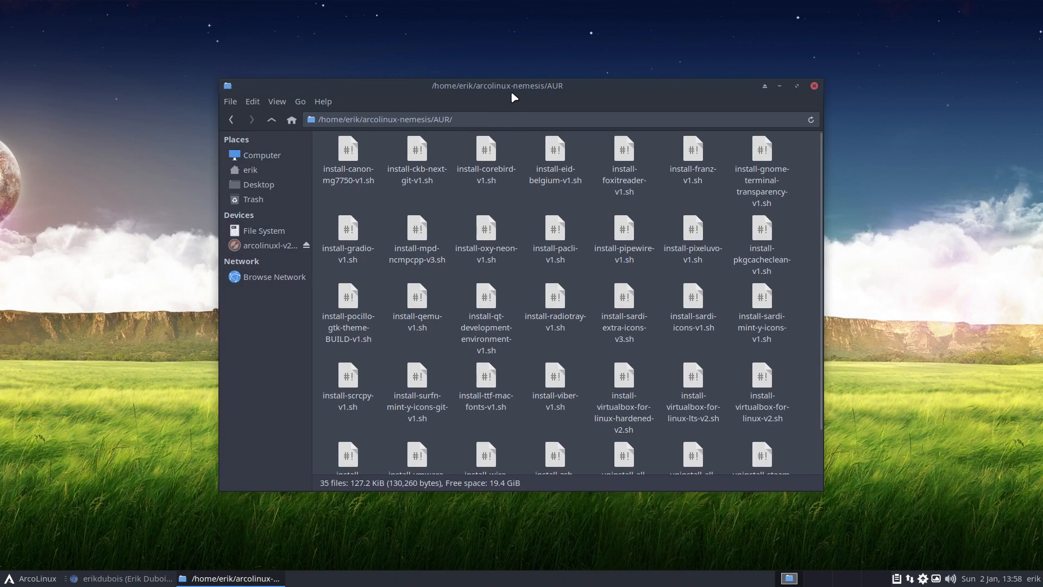
{"action": "mouse_move", "coordinate": [624, 336]}
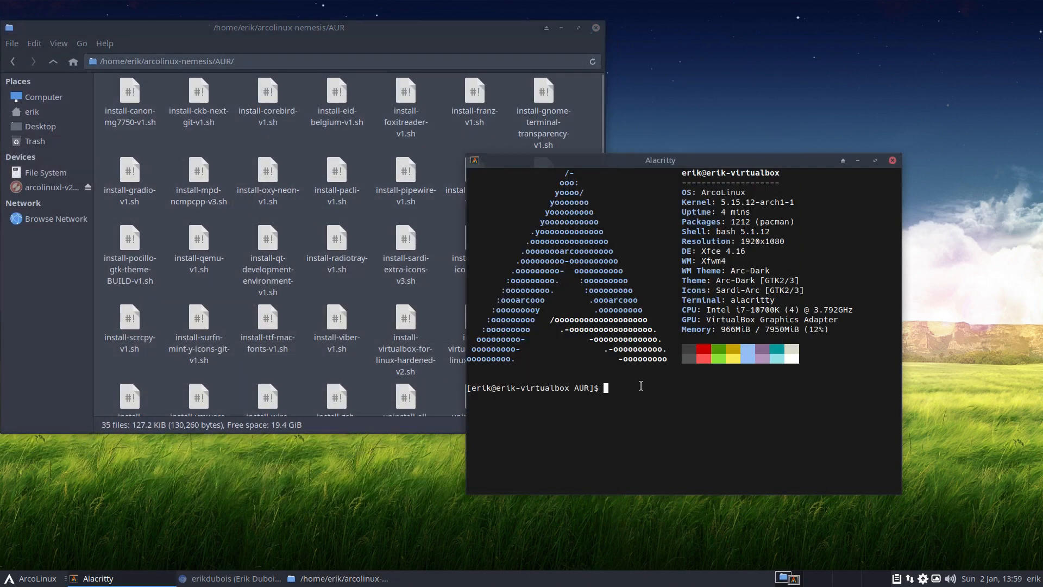
Run ./install-pipewire-v1.sh to replace PulseAudio with PipeWire
{"action": "type", "text": "./install-"}
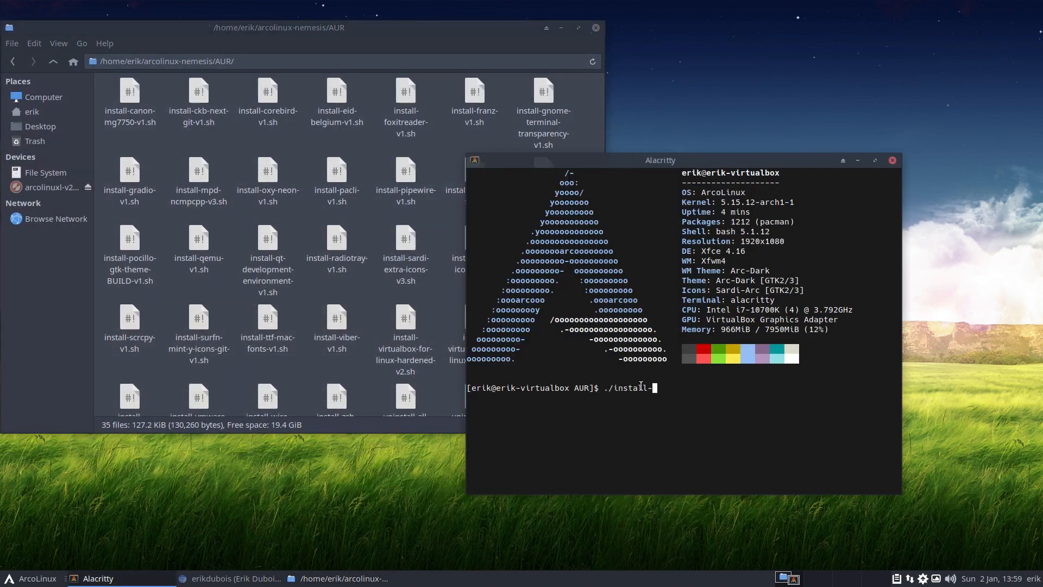
{"action": "type", "text": "pi"}
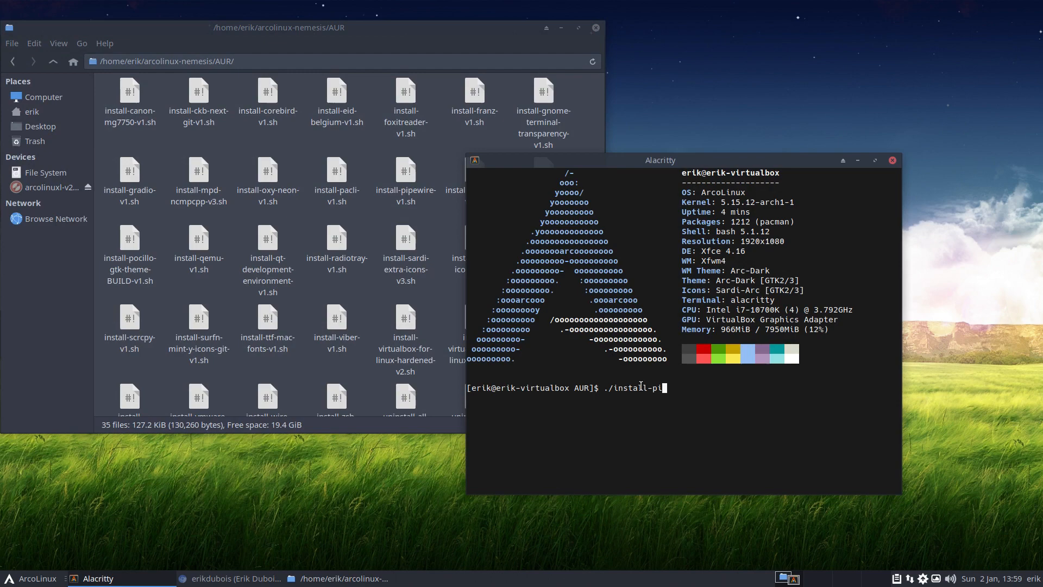
{"action": "key", "text": "Return"}
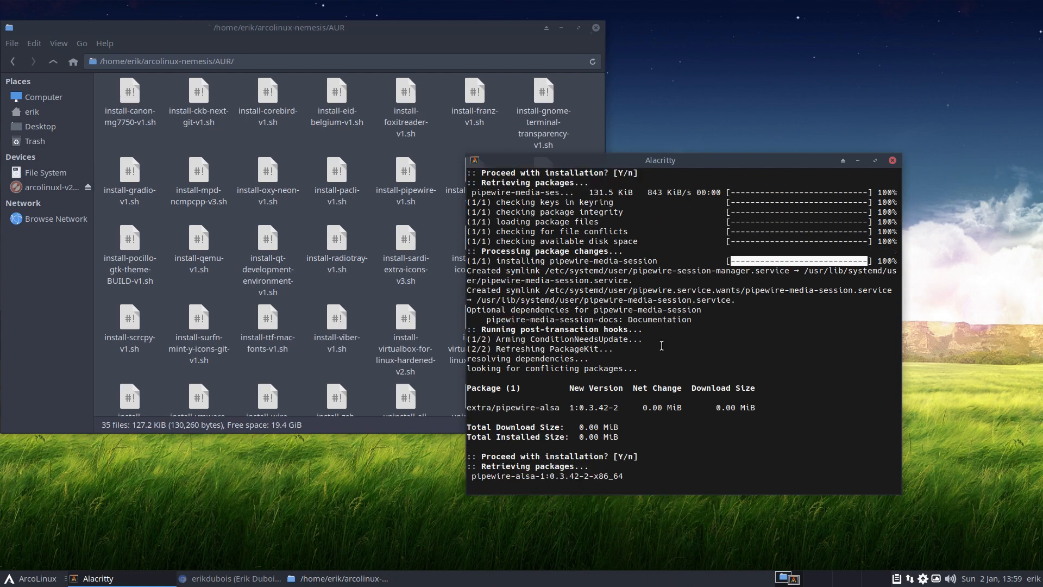
{"action": "mouse_move", "coordinate": [669, 193]}
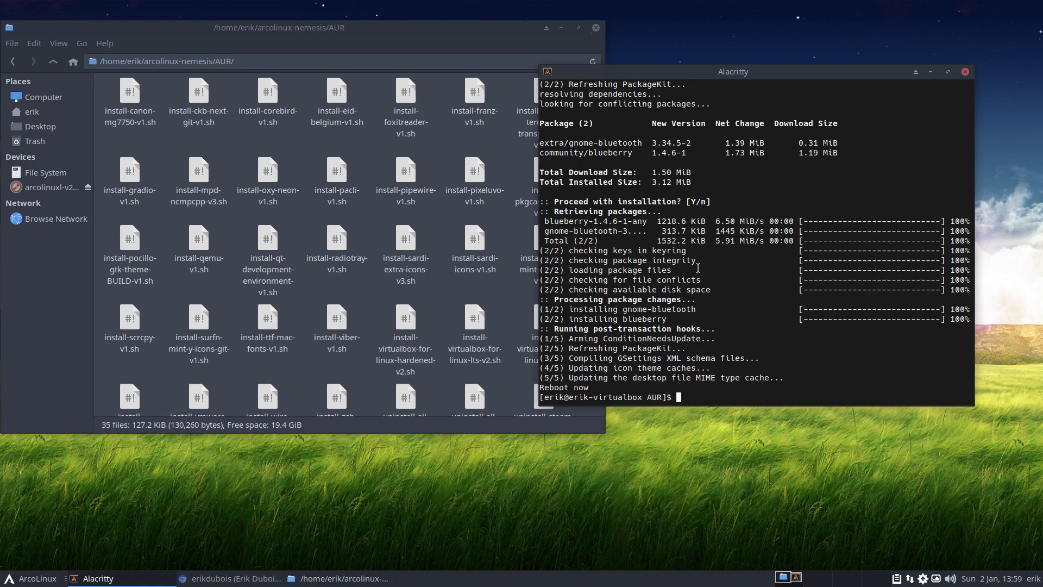
Reboot the machine with the sr command
{"action": "type", "text": "sr"}
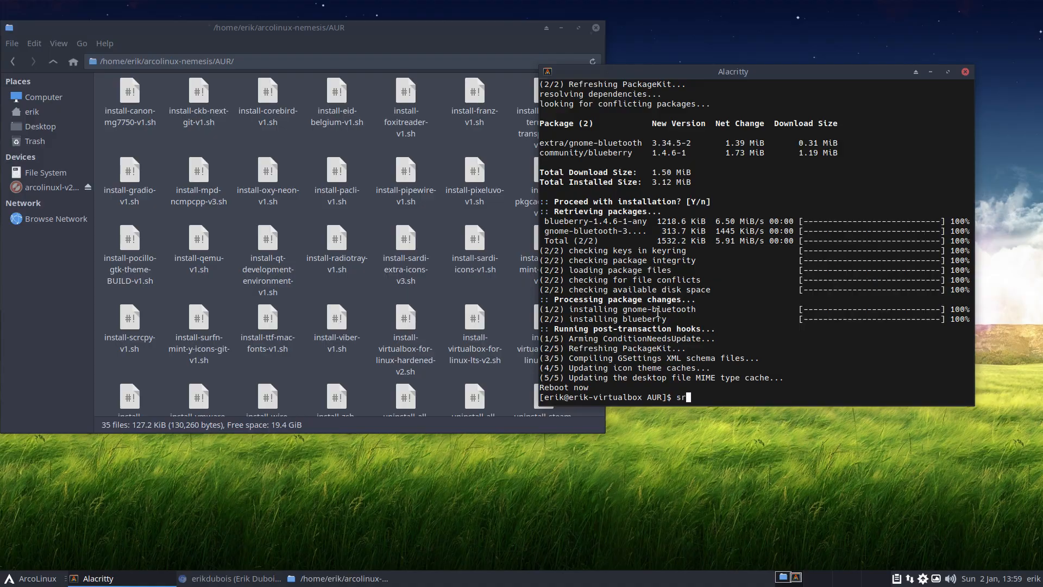
{"action": "key", "text": "Return"}
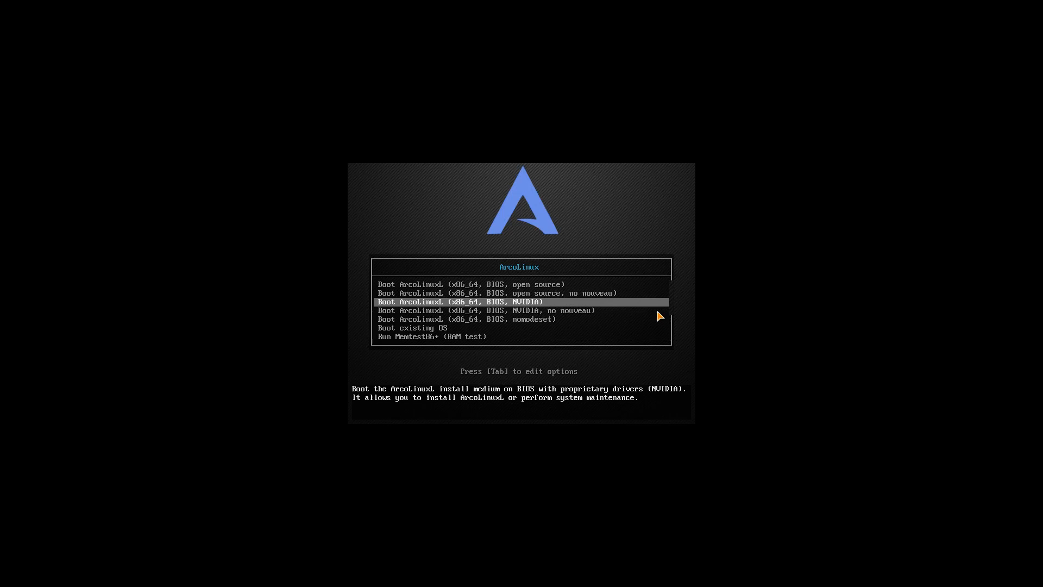
Start ArcoLinux from the boot menu to return to the Xfce desktop
{"action": "key", "text": "Return"}
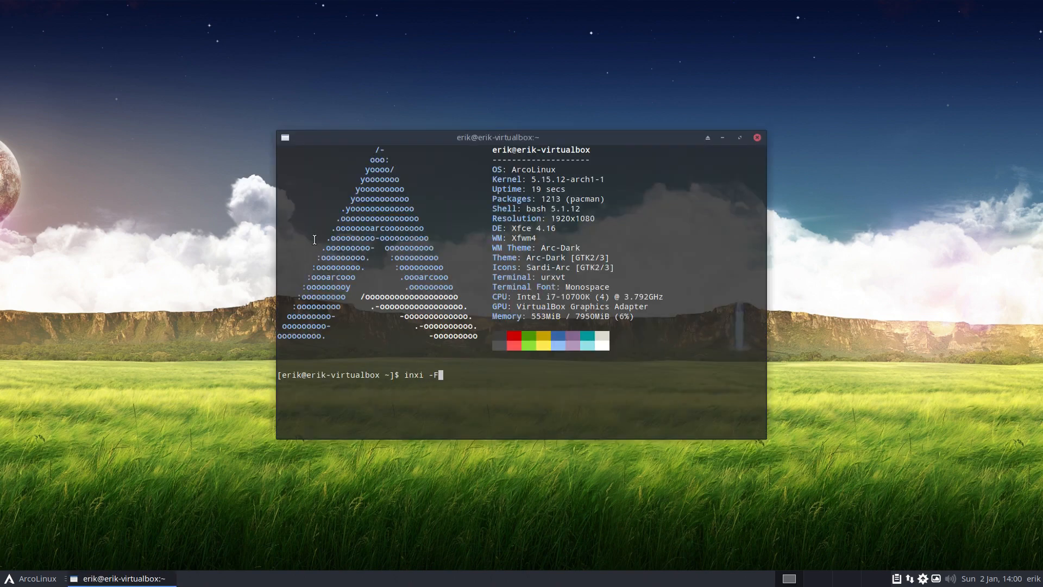
Run inxi -F to show PipeWire 0.3.42 running as a sound server alongside ALSA
{"action": "key", "text": "Return"}
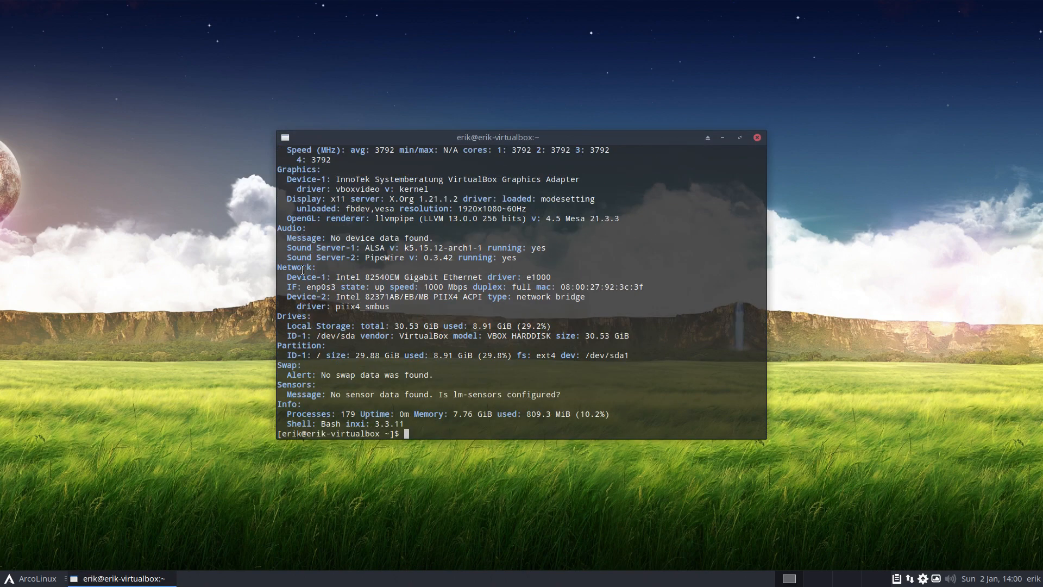